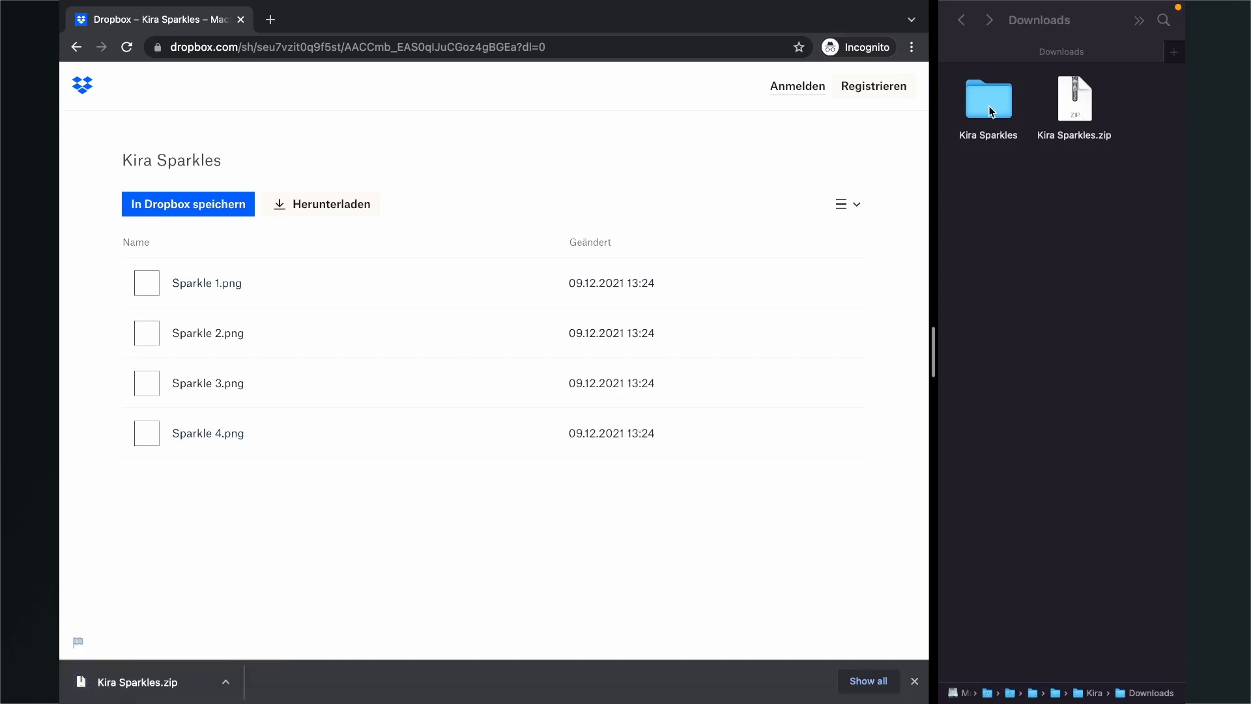
{"action": "mouse_move", "coordinate": [992, 95]}
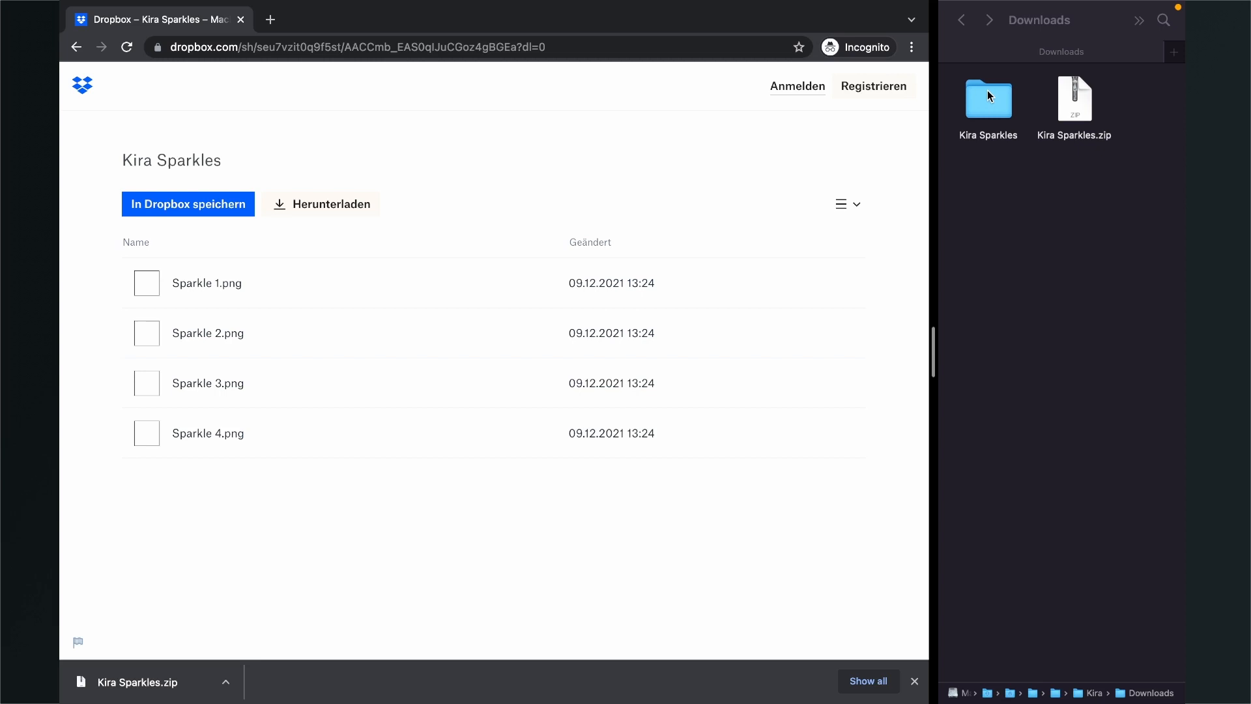
Open the Kira Sparkles folder in Downloads to show its four Sparkle images
{"action": "double_click", "coordinate": [988, 99]}
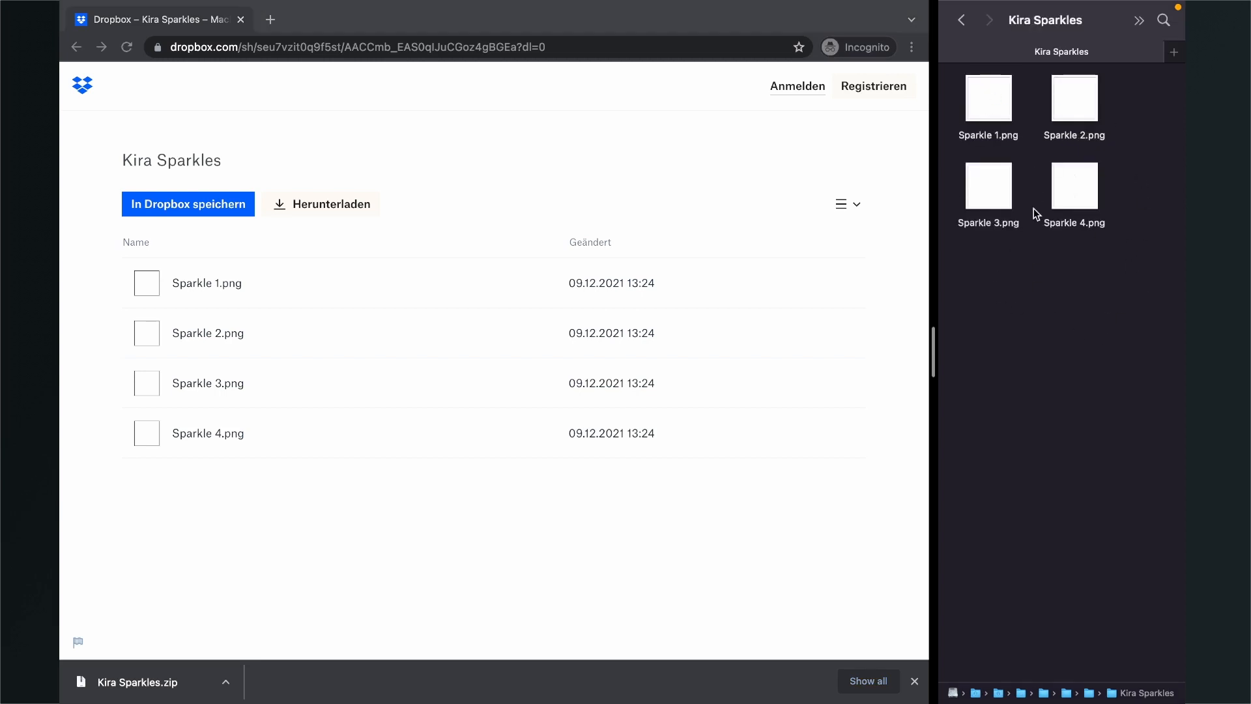
{"action": "mouse_move", "coordinate": [1033, 232]}
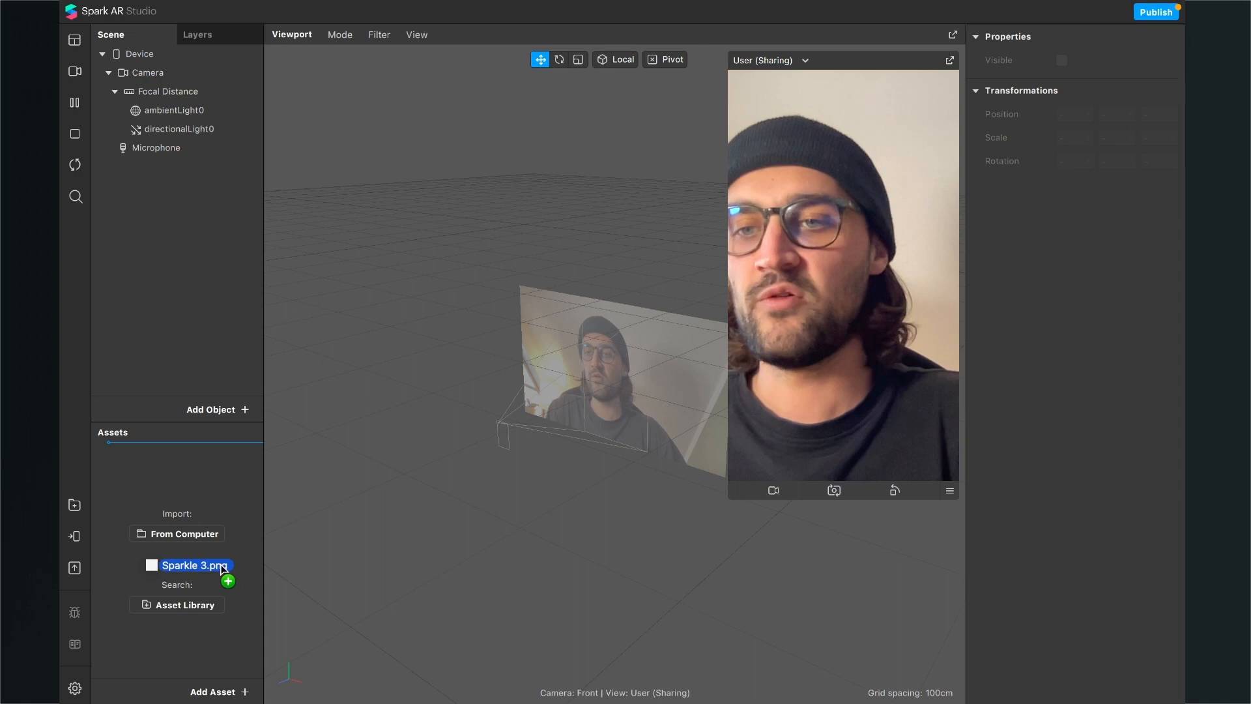
Import Sparkle 3.png as a texture with compression set to None for iOS and Android
{"action": "left_click", "coordinate": [227, 580]}
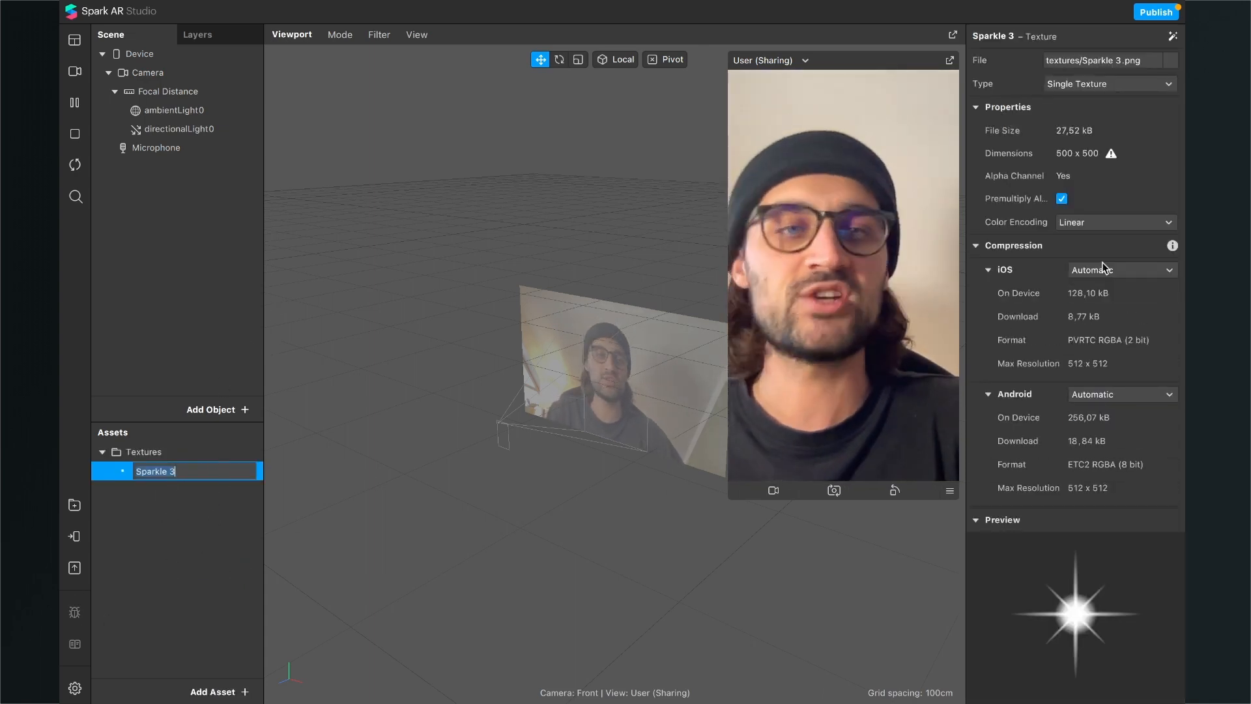
{"action": "left_click", "coordinate": [1122, 270]}
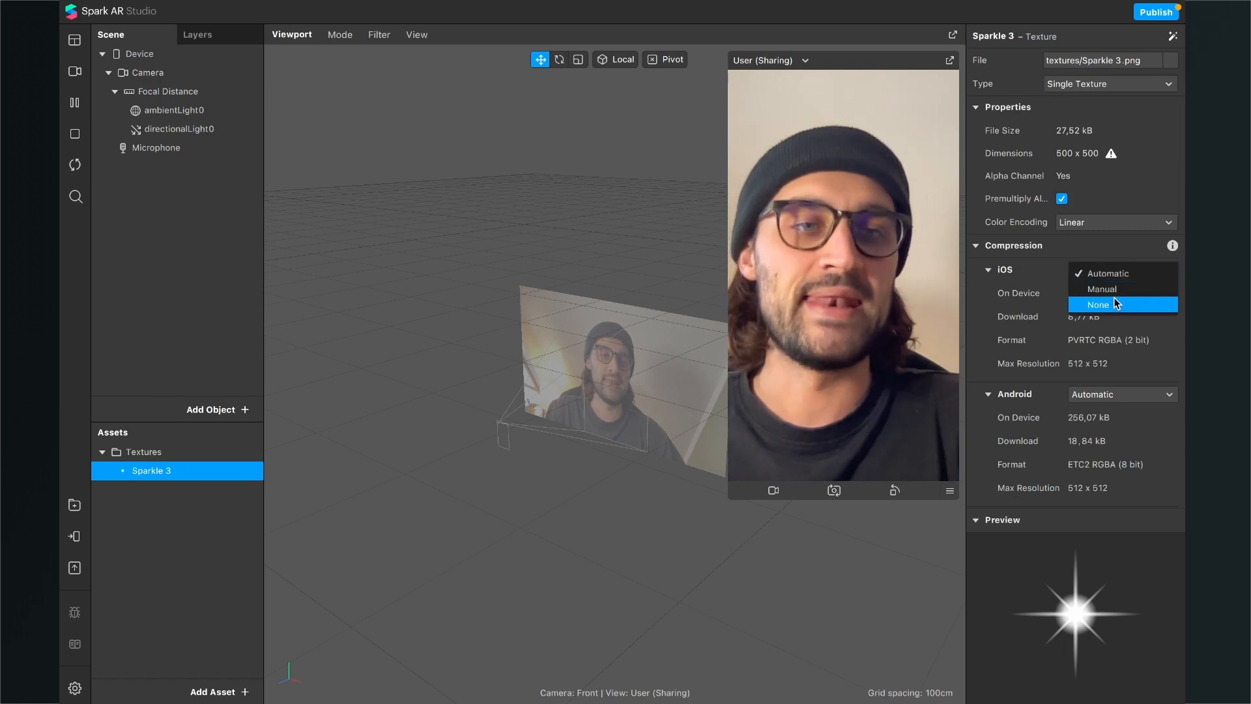
{"action": "left_click", "coordinate": [1098, 304]}
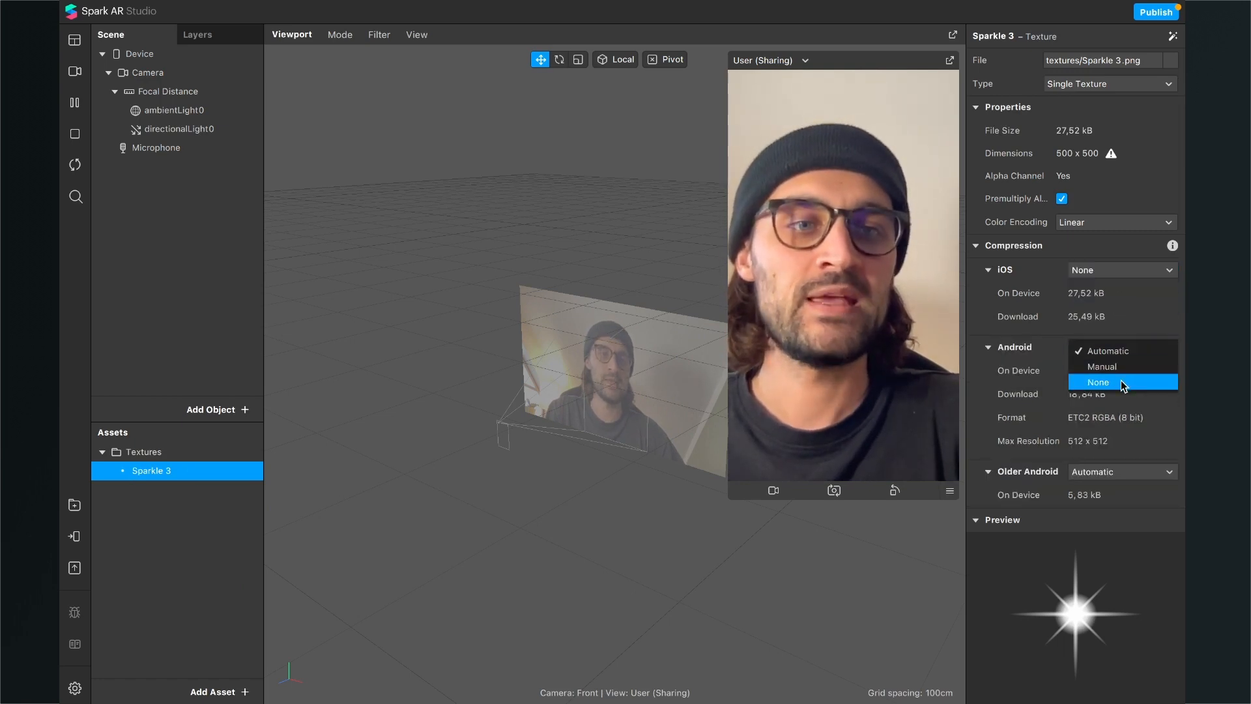
{"action": "left_click", "coordinate": [1098, 382]}
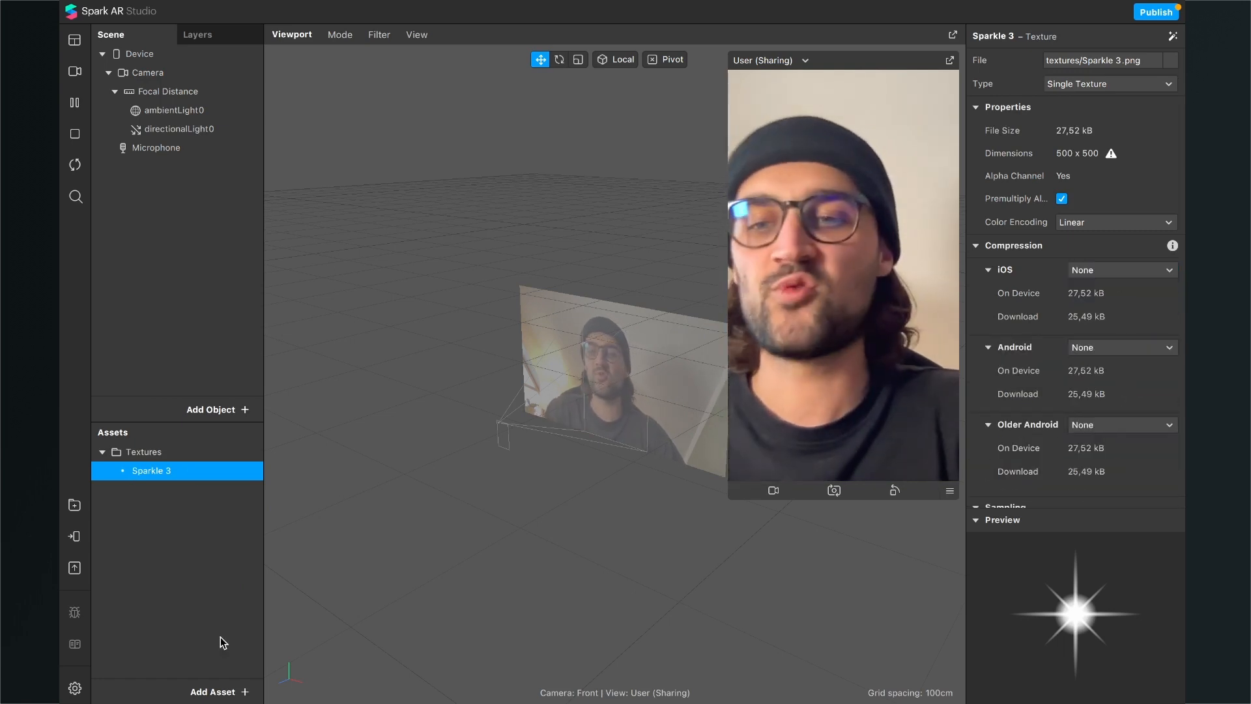
Create a new material asset and rename it KiraKira
{"action": "left_click", "coordinate": [220, 692]}
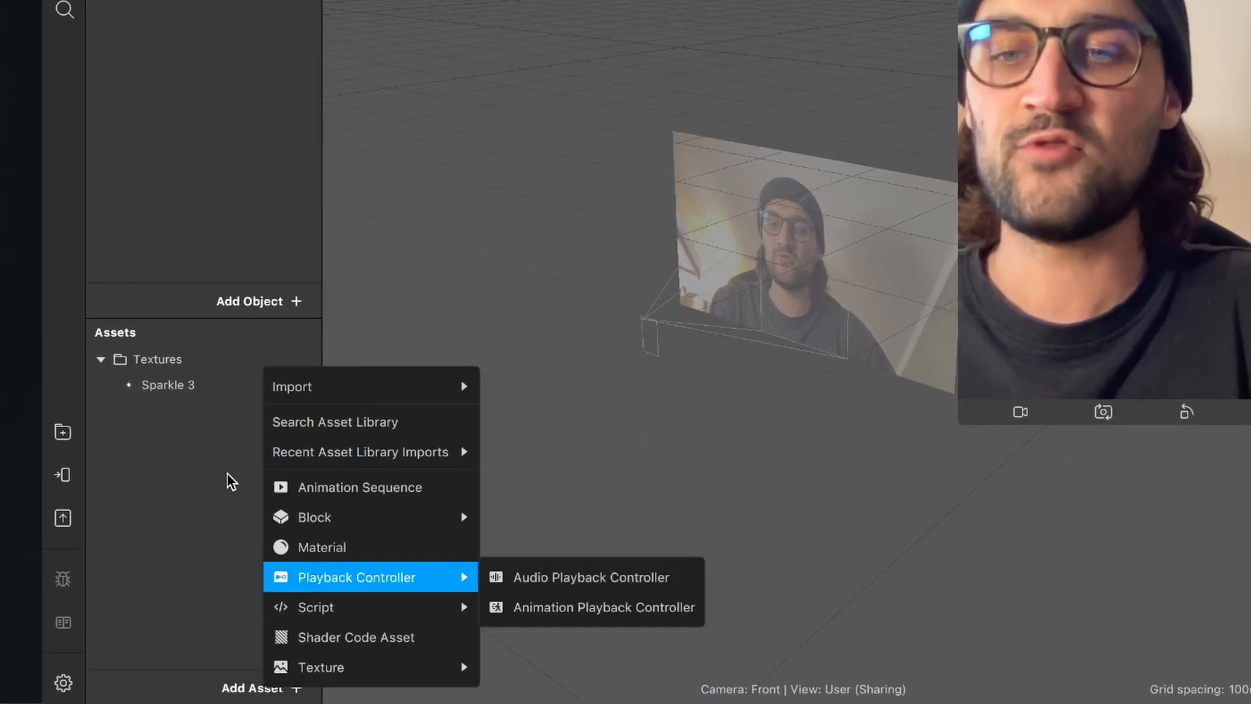
{"action": "left_click", "coordinate": [321, 548]}
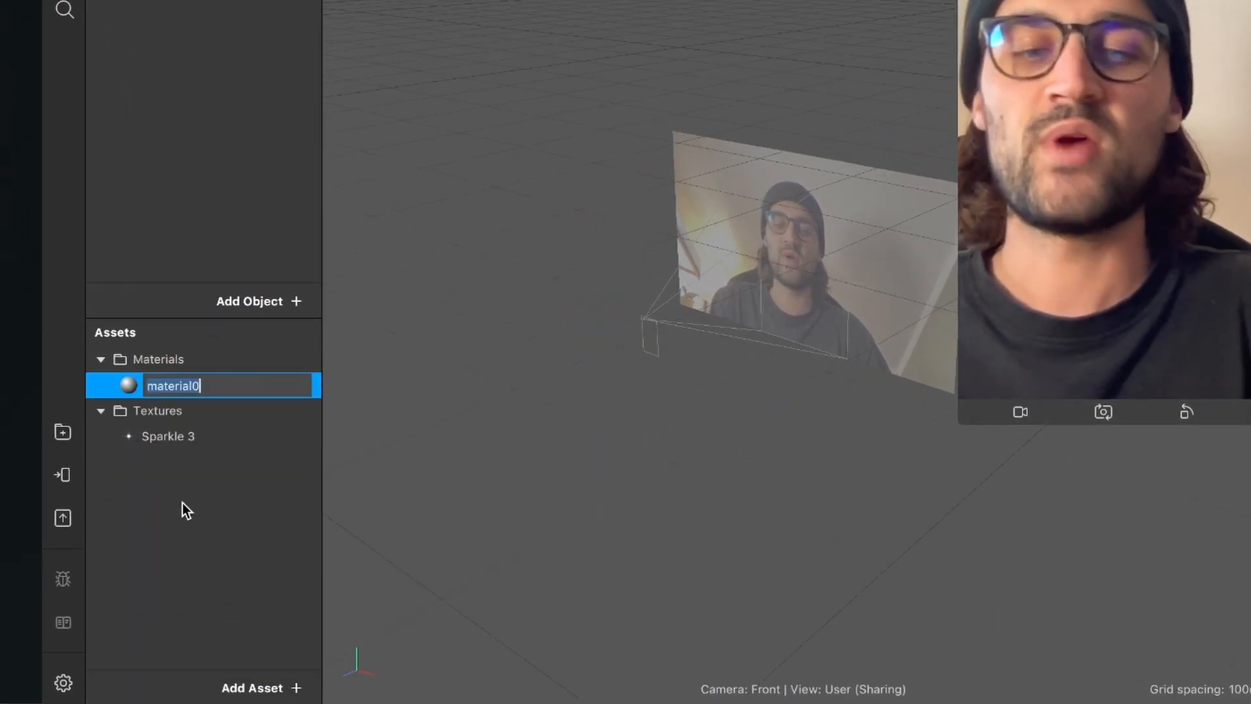
{"action": "type", "text": "KiraKira"}
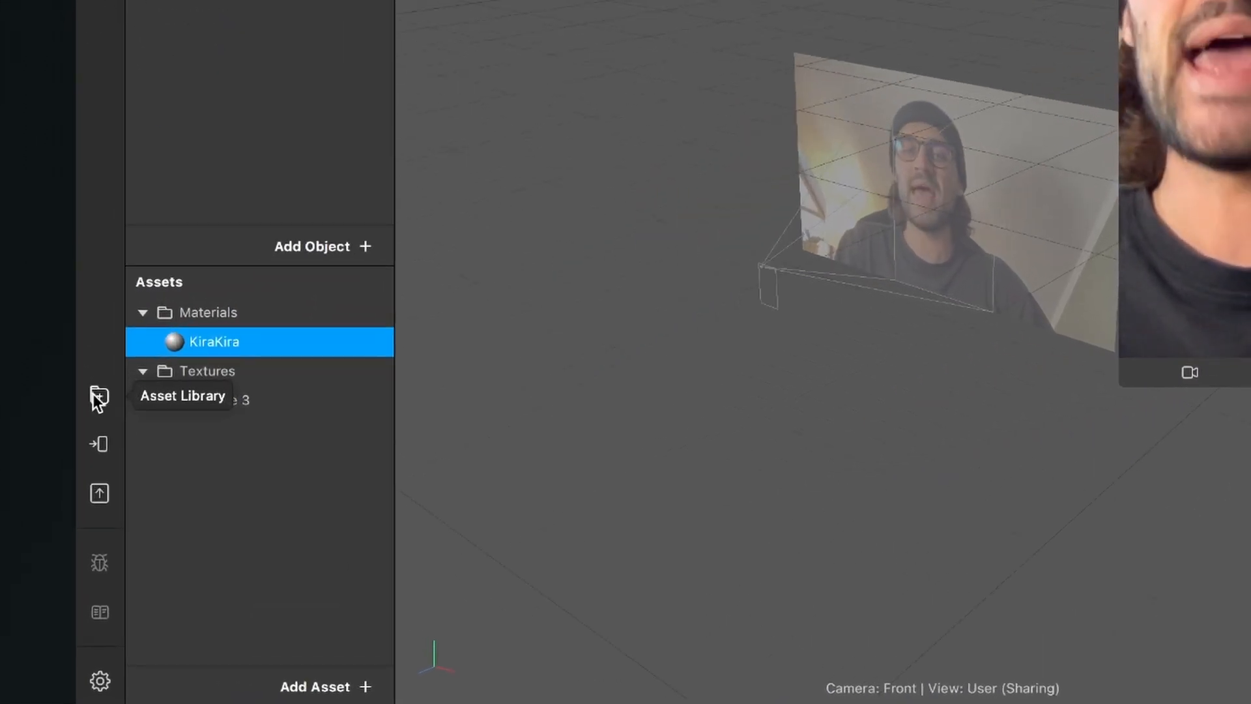
Find Simple Kira under Patch Assets, import it free, and close the library
{"action": "left_click", "coordinate": [98, 397]}
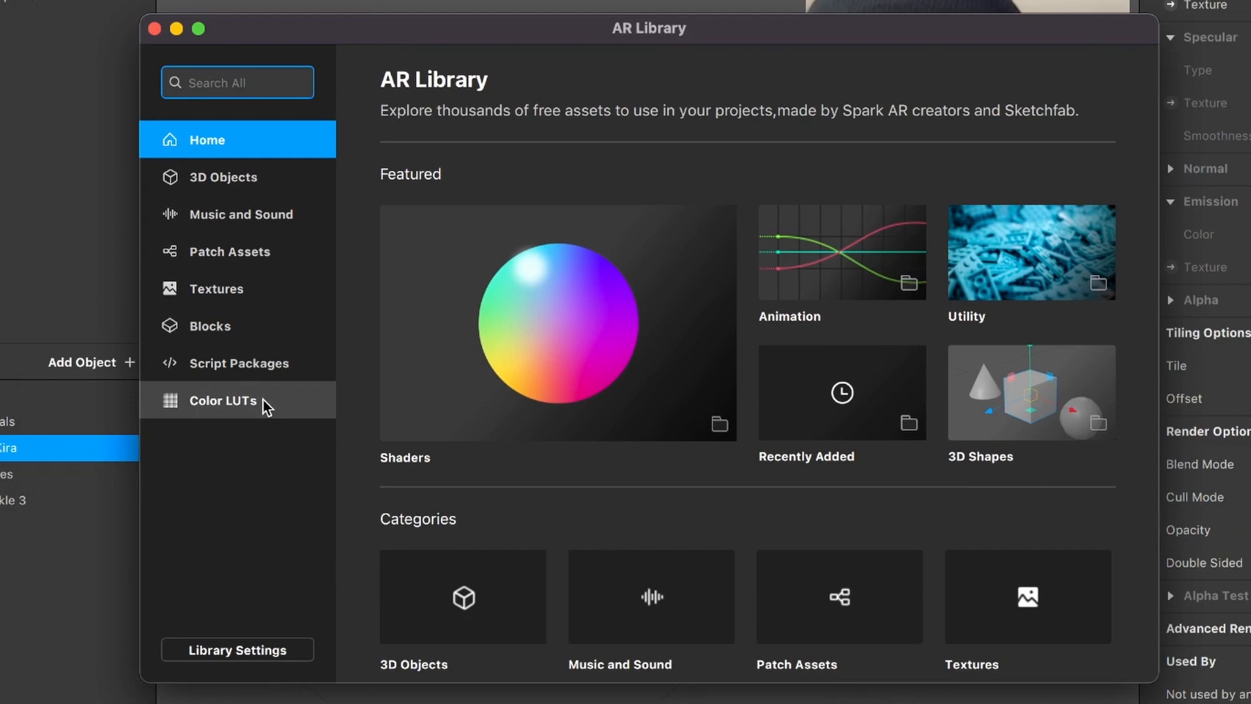
{"action": "left_click", "coordinate": [230, 252]}
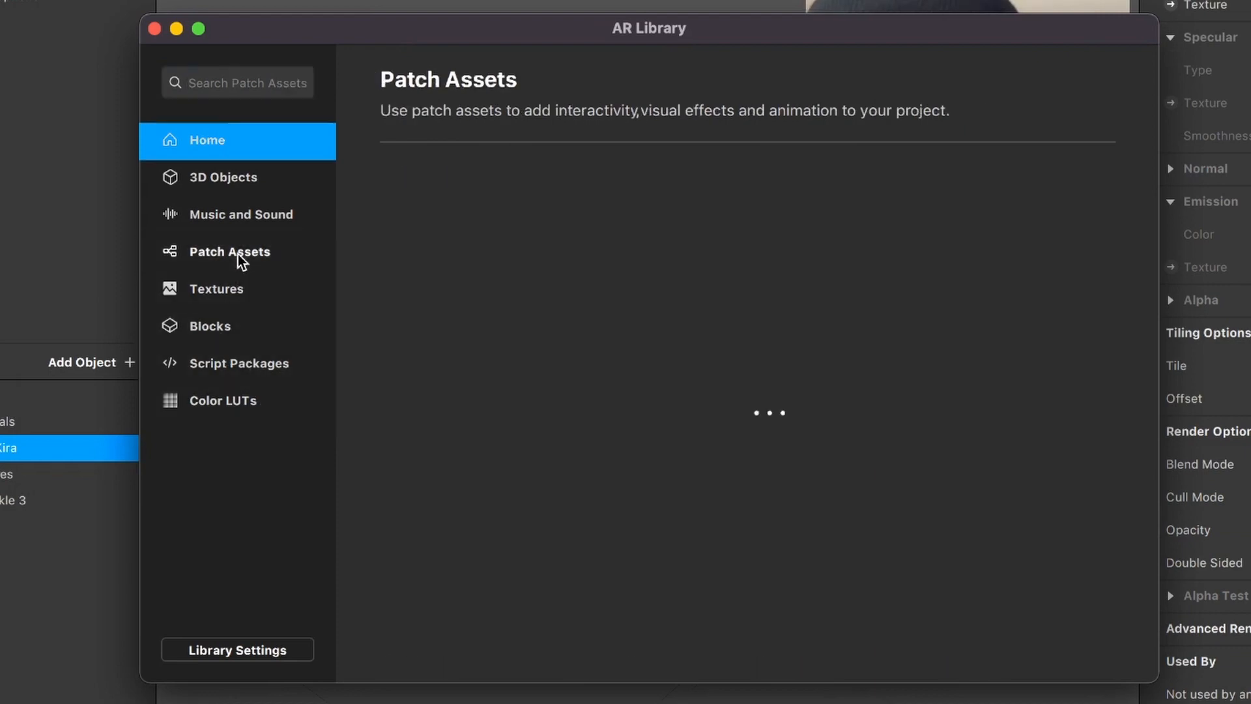
{"action": "type", "text": "Simple Kira"}
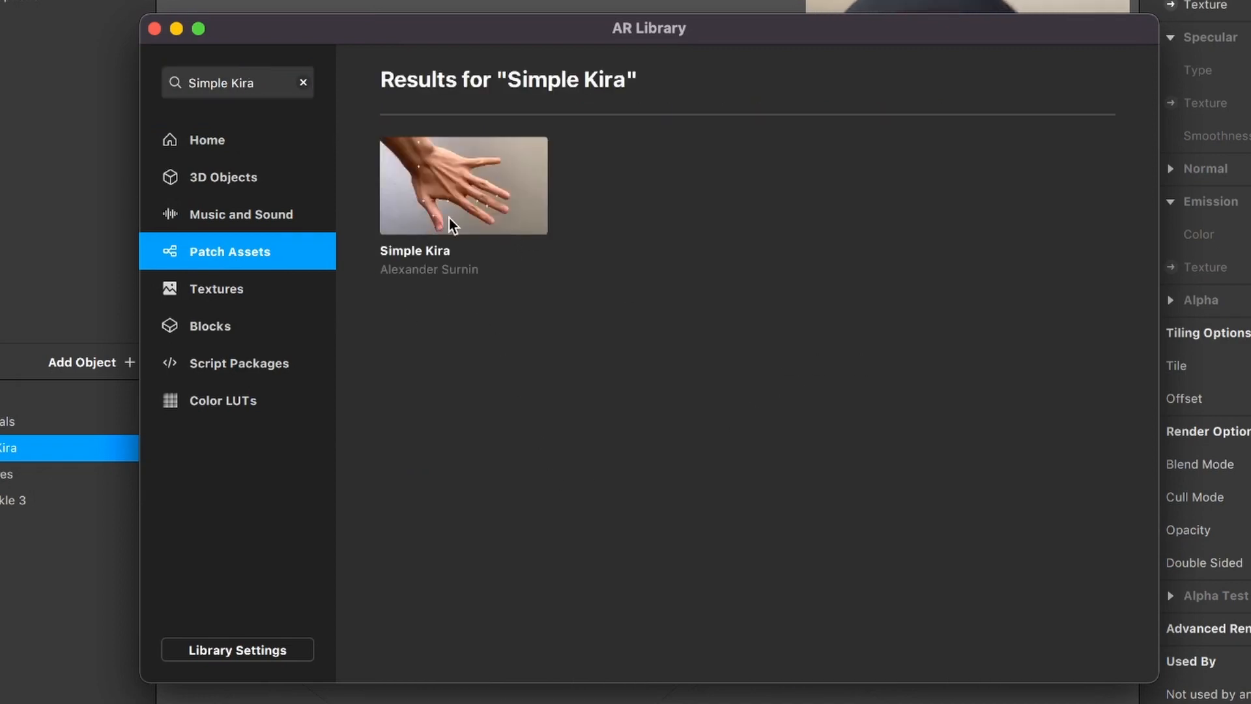
{"action": "left_click", "coordinate": [463, 186]}
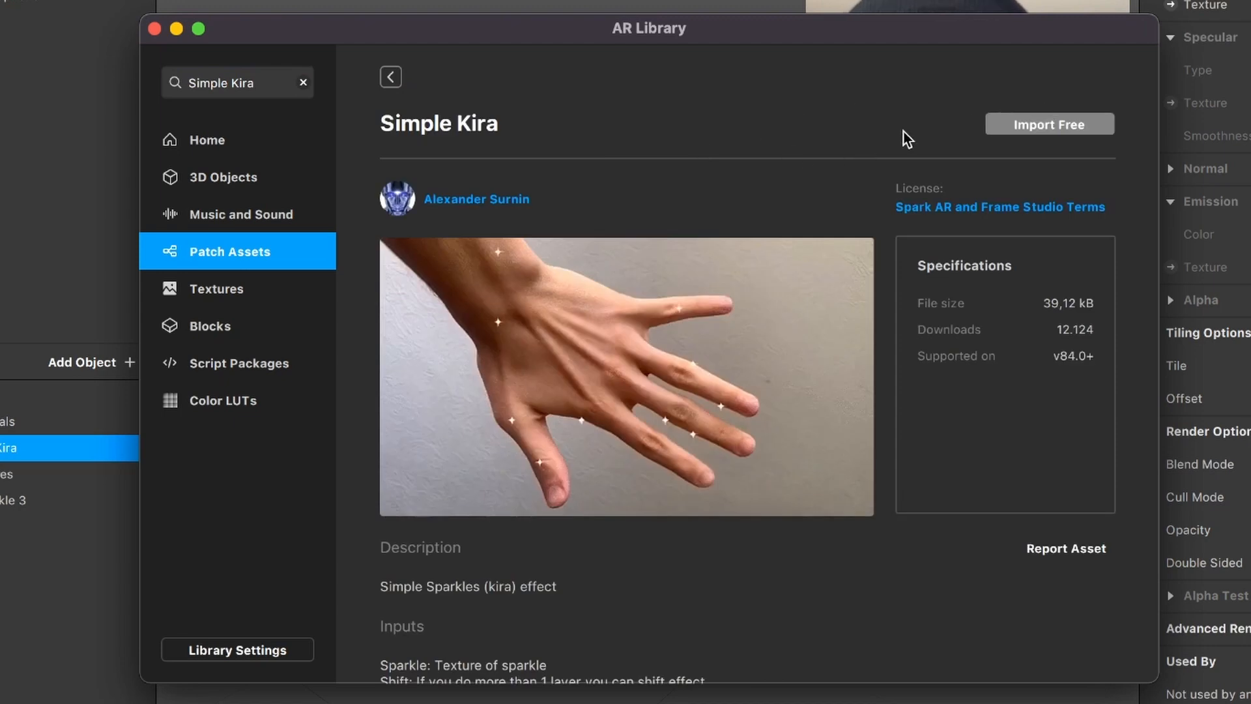
{"action": "left_click", "coordinate": [1050, 124]}
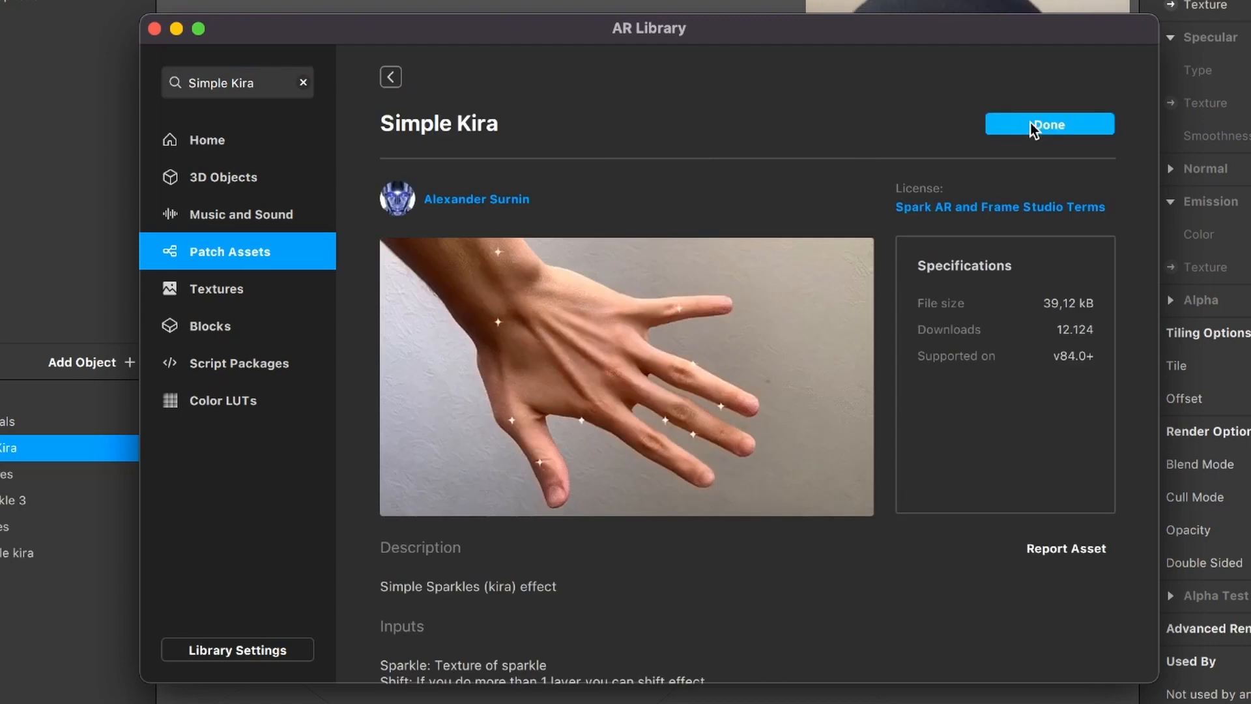
{"action": "mouse_move", "coordinate": [137, 22]}
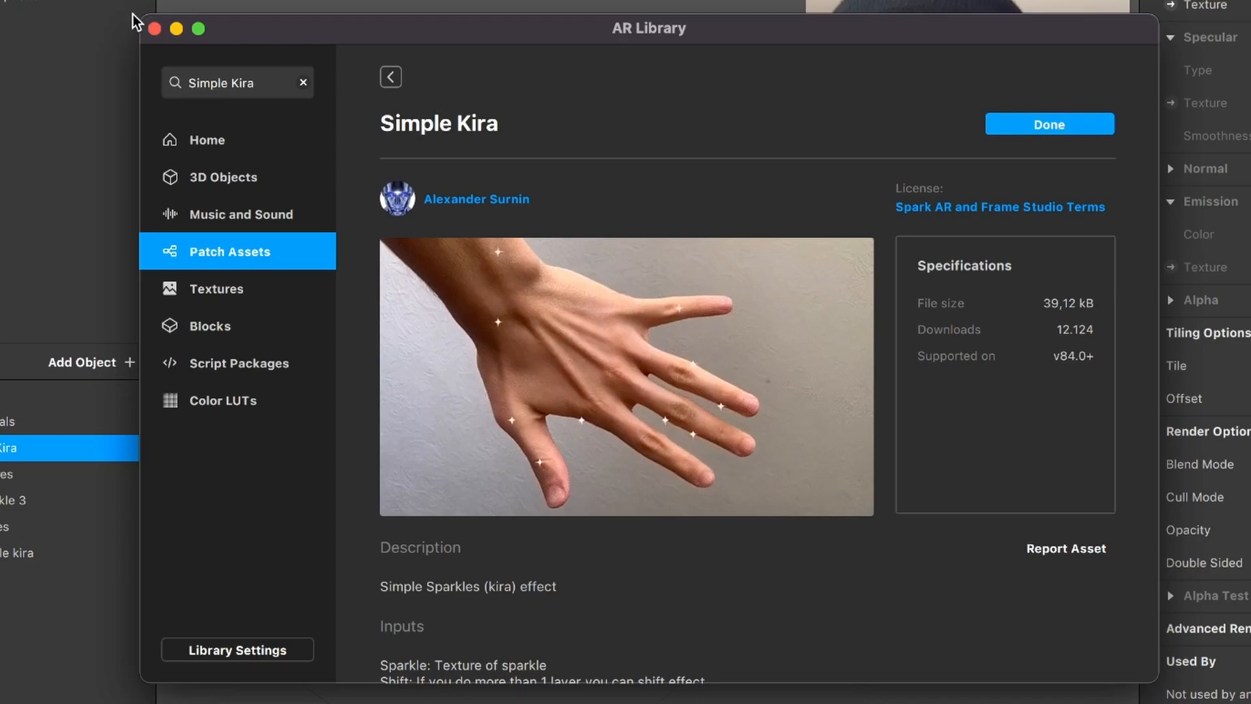
{"action": "left_click", "coordinate": [1050, 124]}
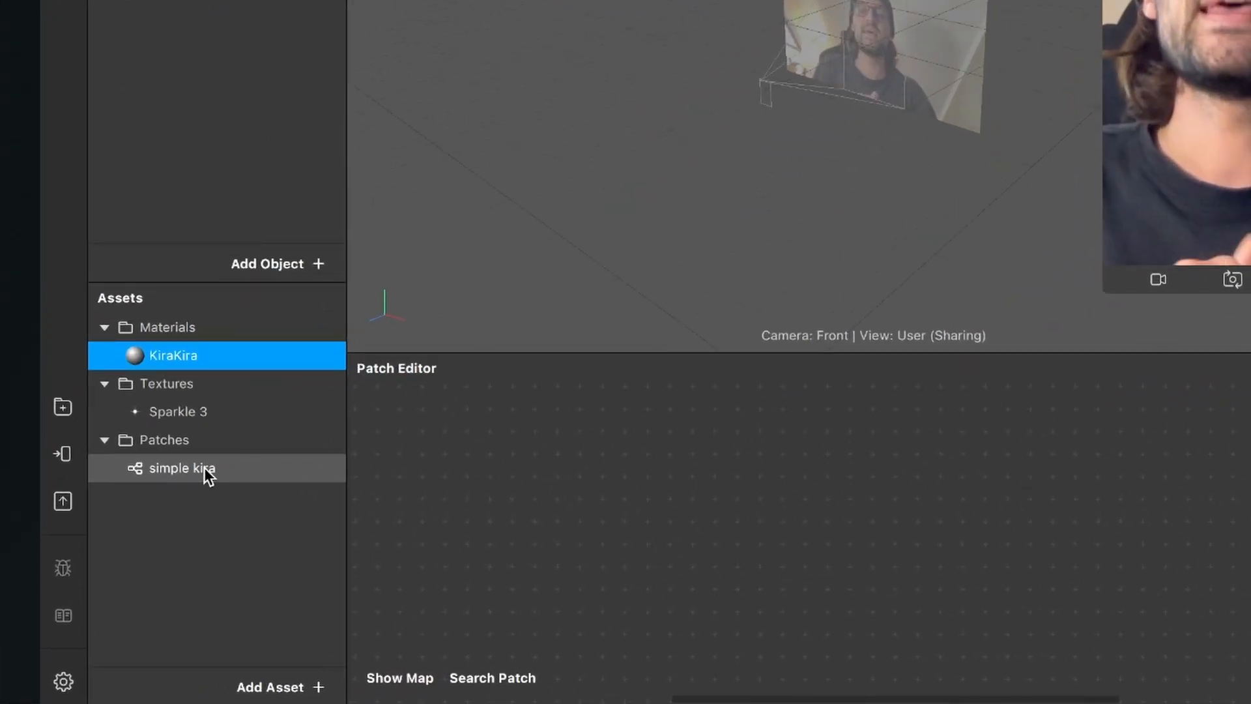
Drag the simple kira patch from Assets into the Patch Editor
{"action": "left_click", "coordinate": [183, 468]}
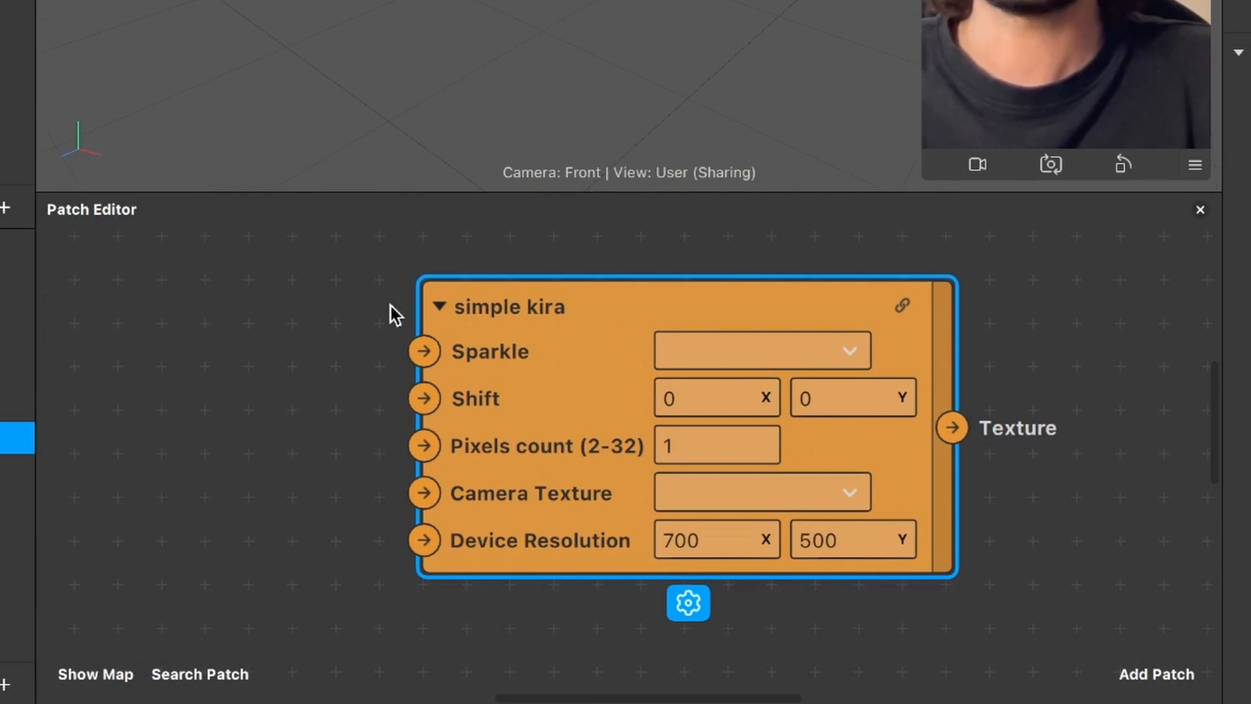
{"action": "mouse_move", "coordinate": [229, 354]}
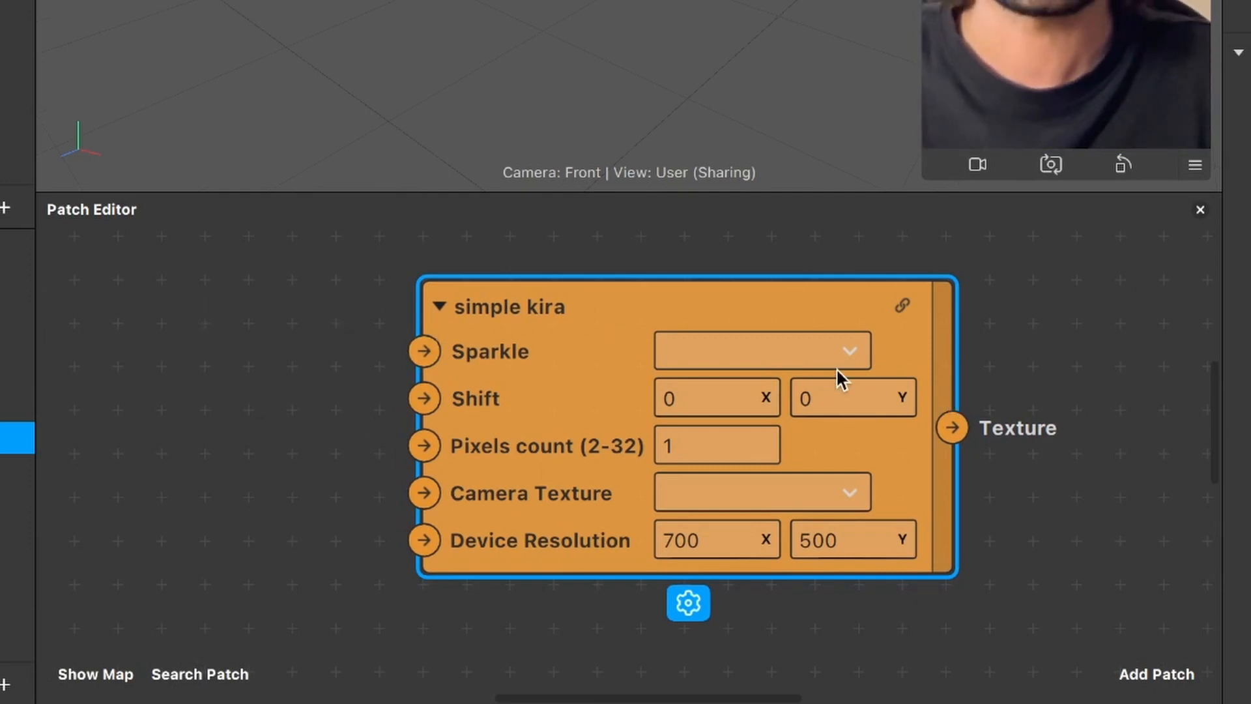
Set simple kira's Sparkle input to Sparkle 3 and Pixels count to 10
{"action": "left_click", "coordinate": [848, 350]}
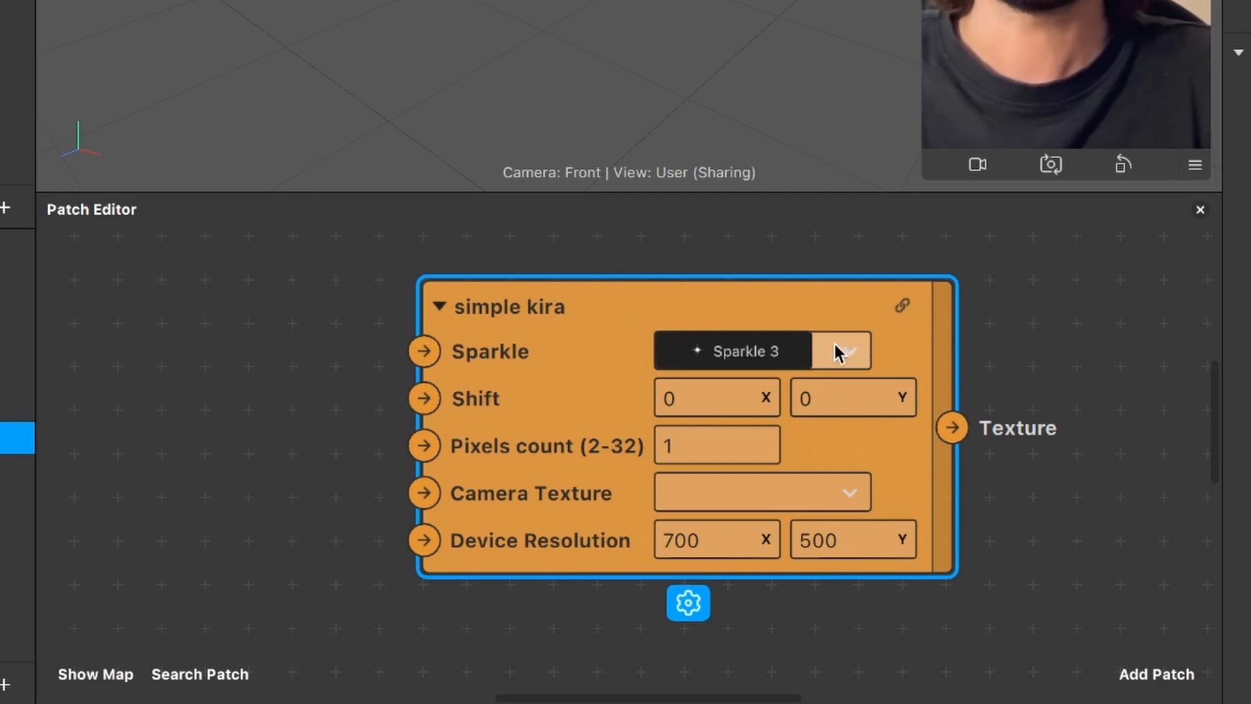
{"action": "left_click", "coordinate": [733, 351]}
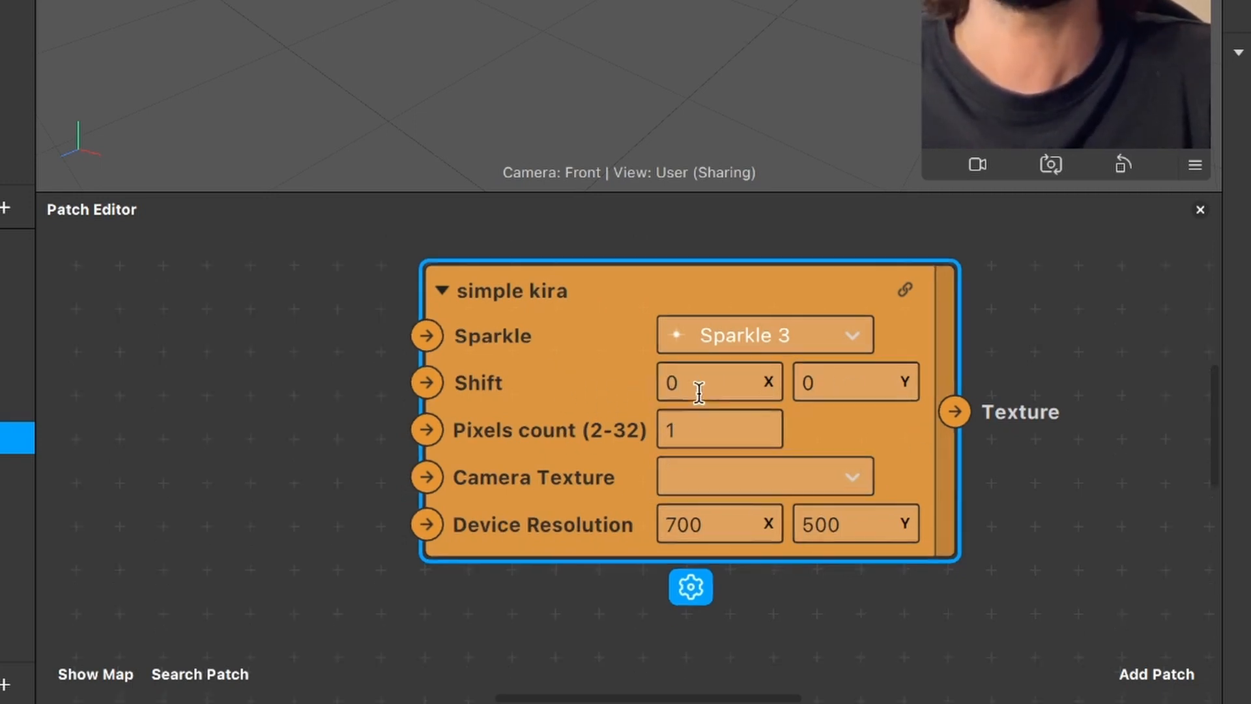
{"action": "left_click", "coordinate": [719, 429]}
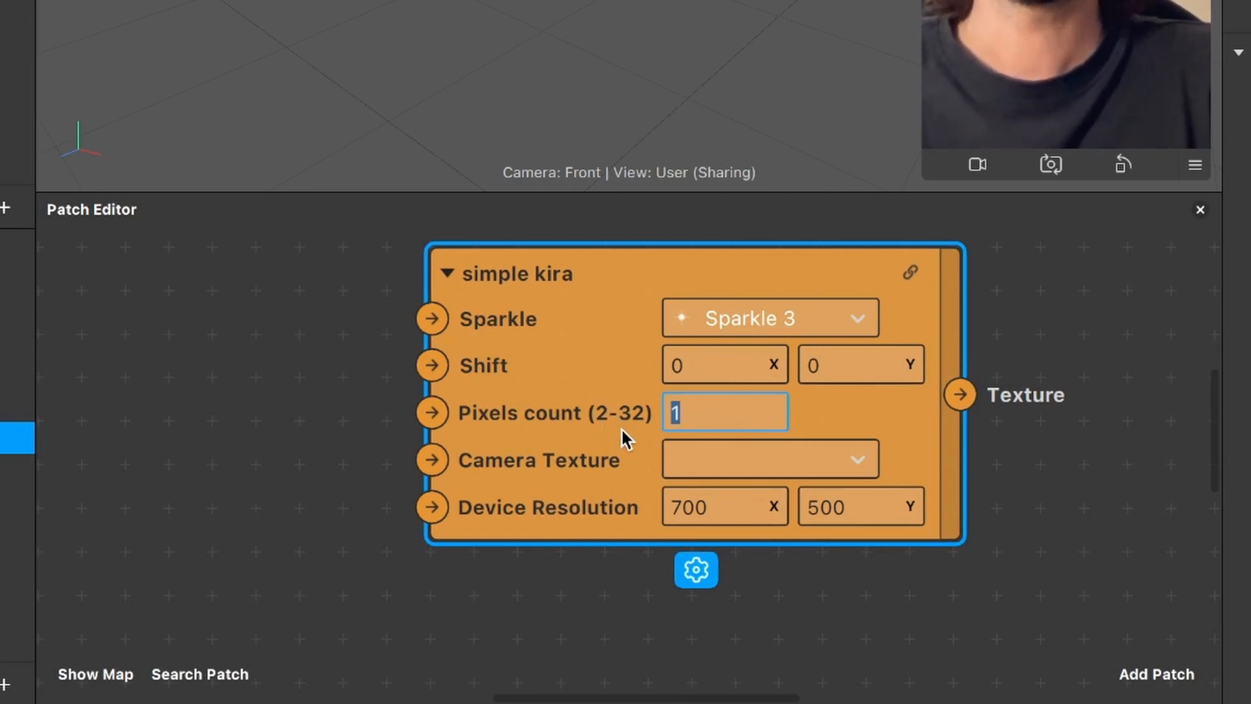
{"action": "mouse_move", "coordinate": [812, 414]}
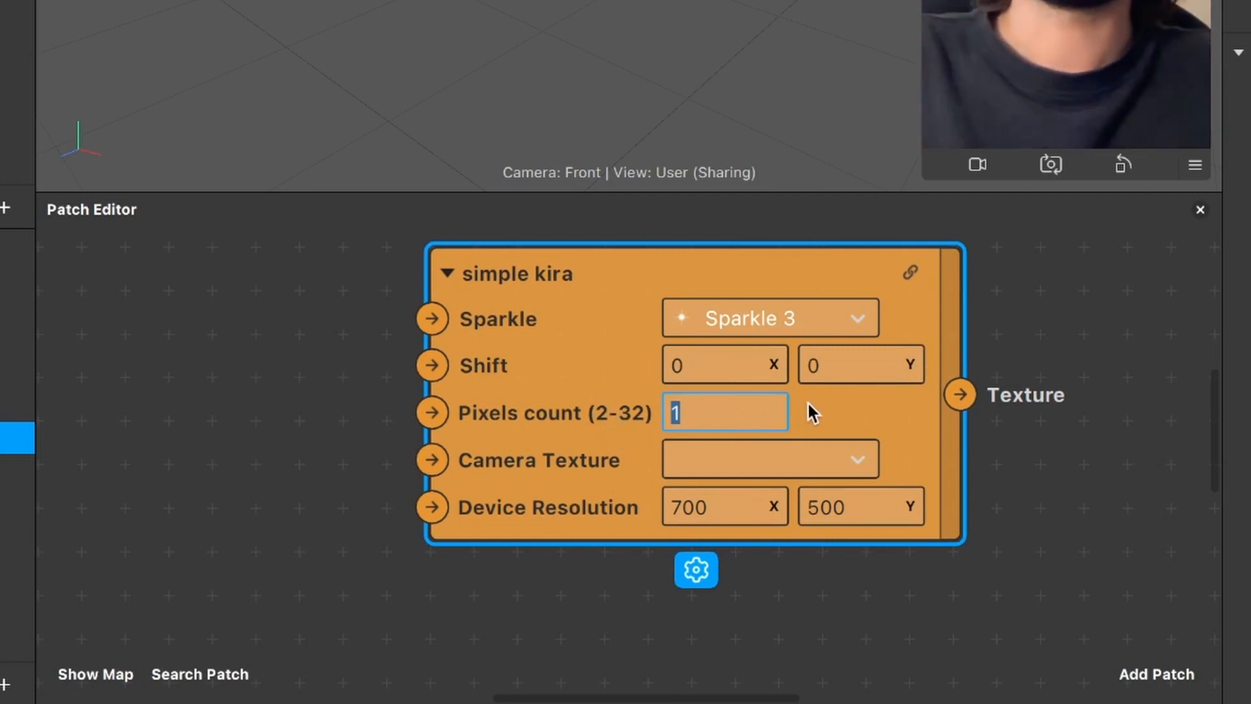
{"action": "type", "text": "0"}
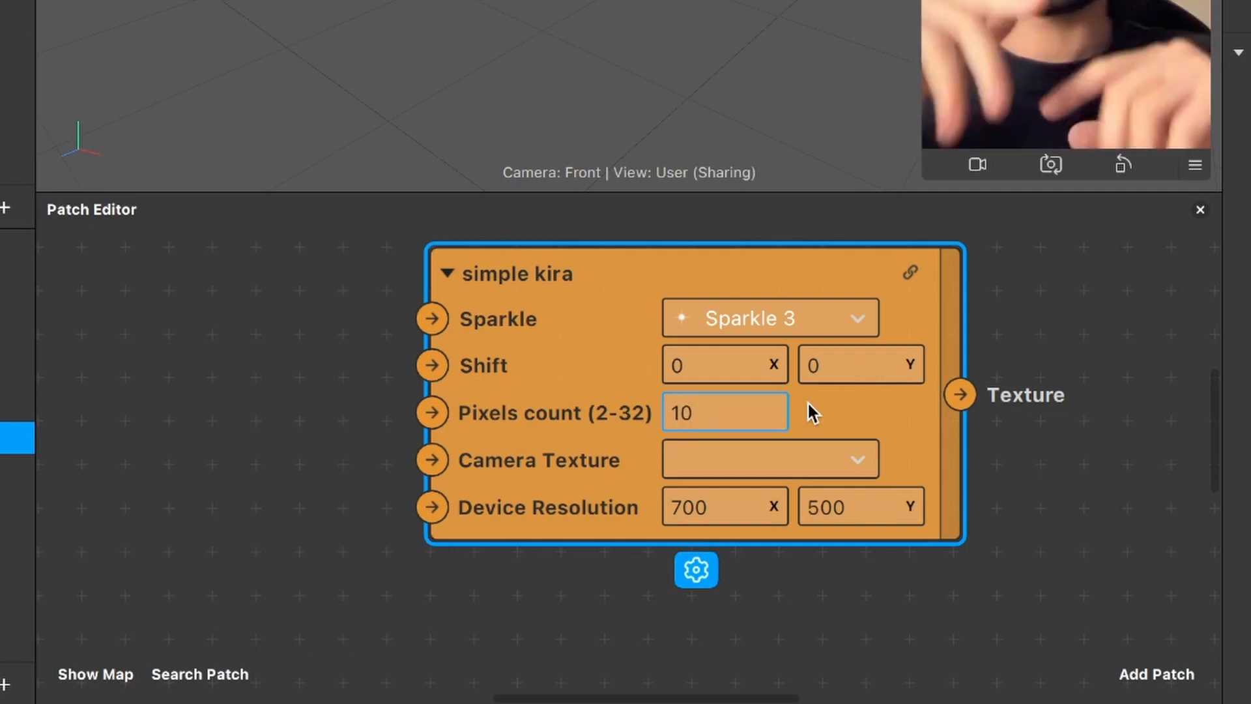
{"action": "mouse_move", "coordinate": [555, 429]}
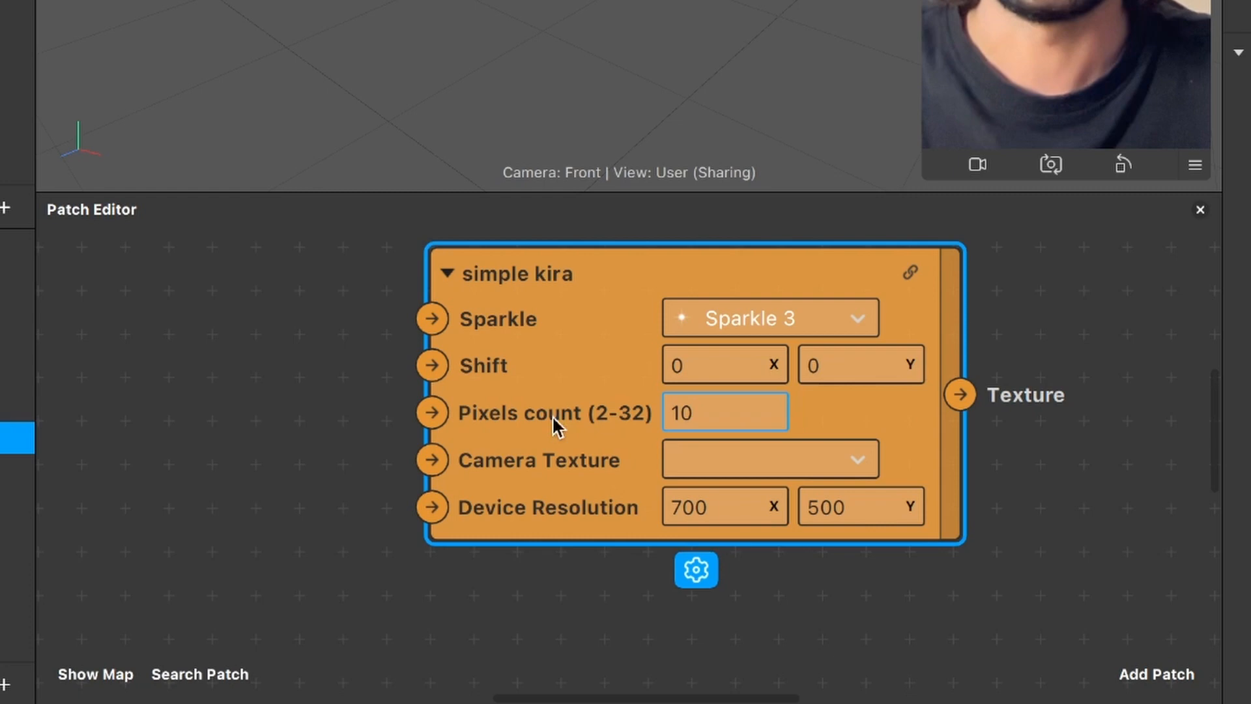
{"action": "mouse_move", "coordinate": [573, 594]}
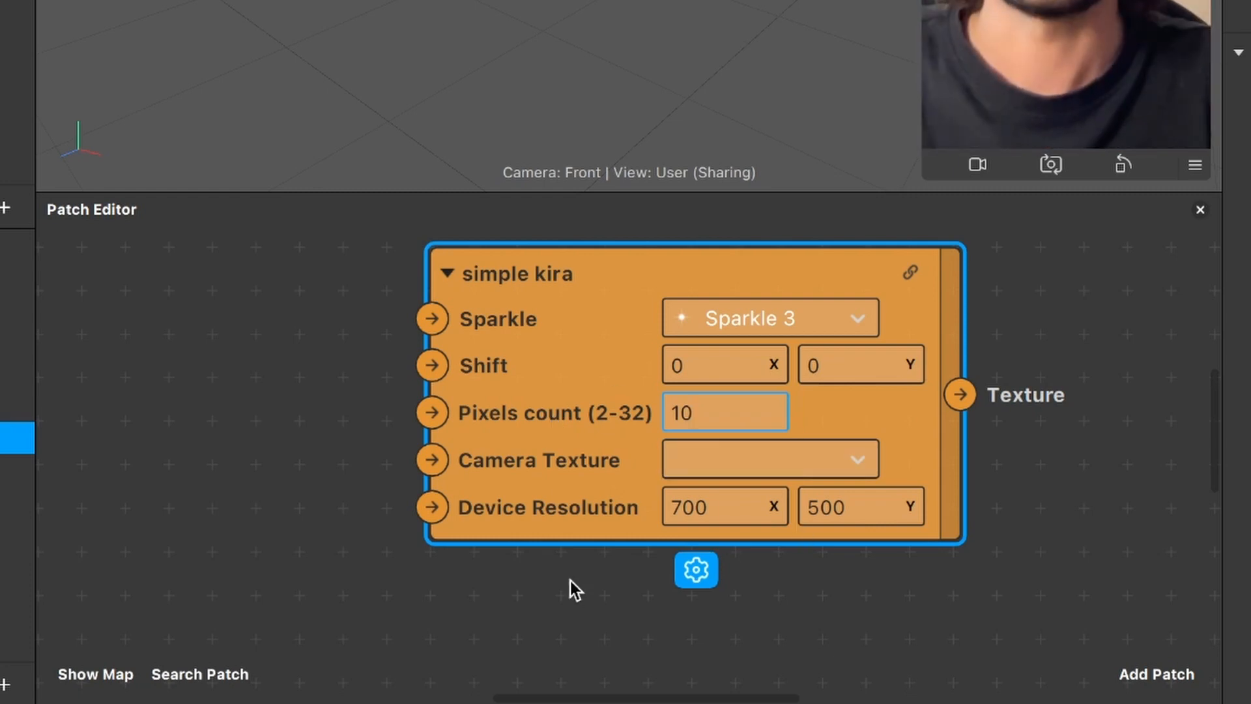
{"action": "mouse_move", "coordinate": [493, 481]}
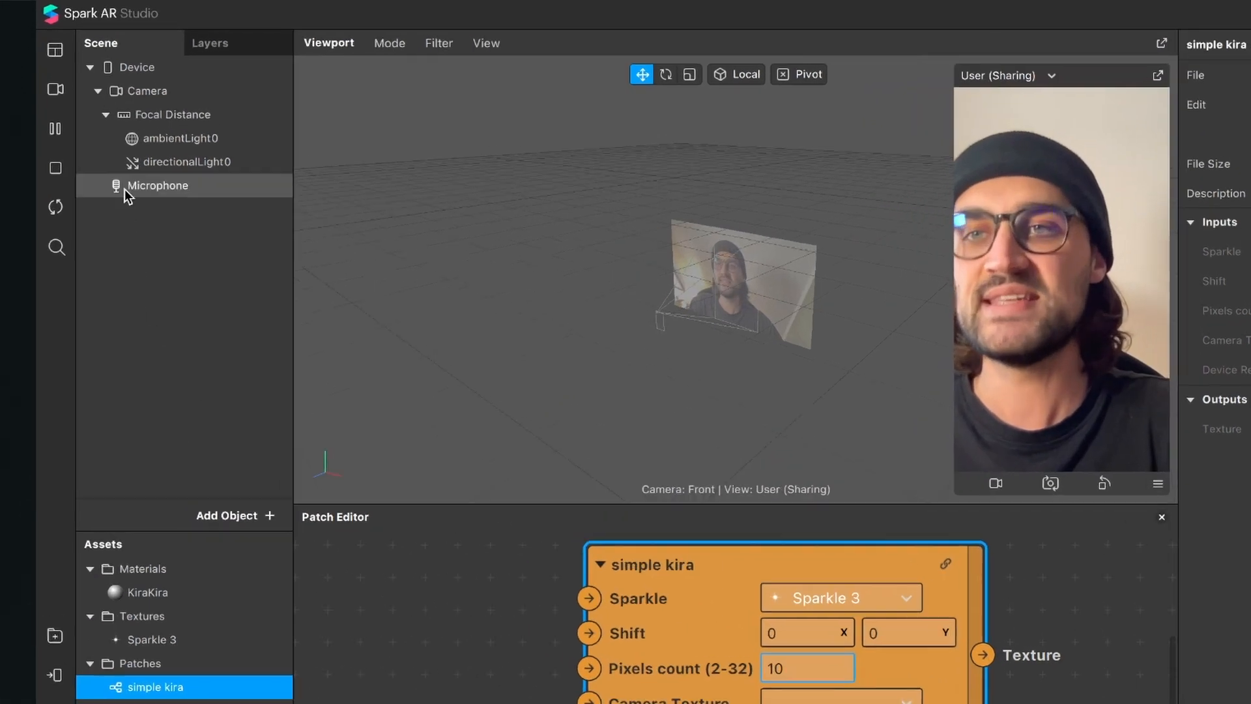
Connect cameraTexture0's RGBA output to simple kira's Camera Texture input
{"action": "left_click", "coordinate": [146, 91]}
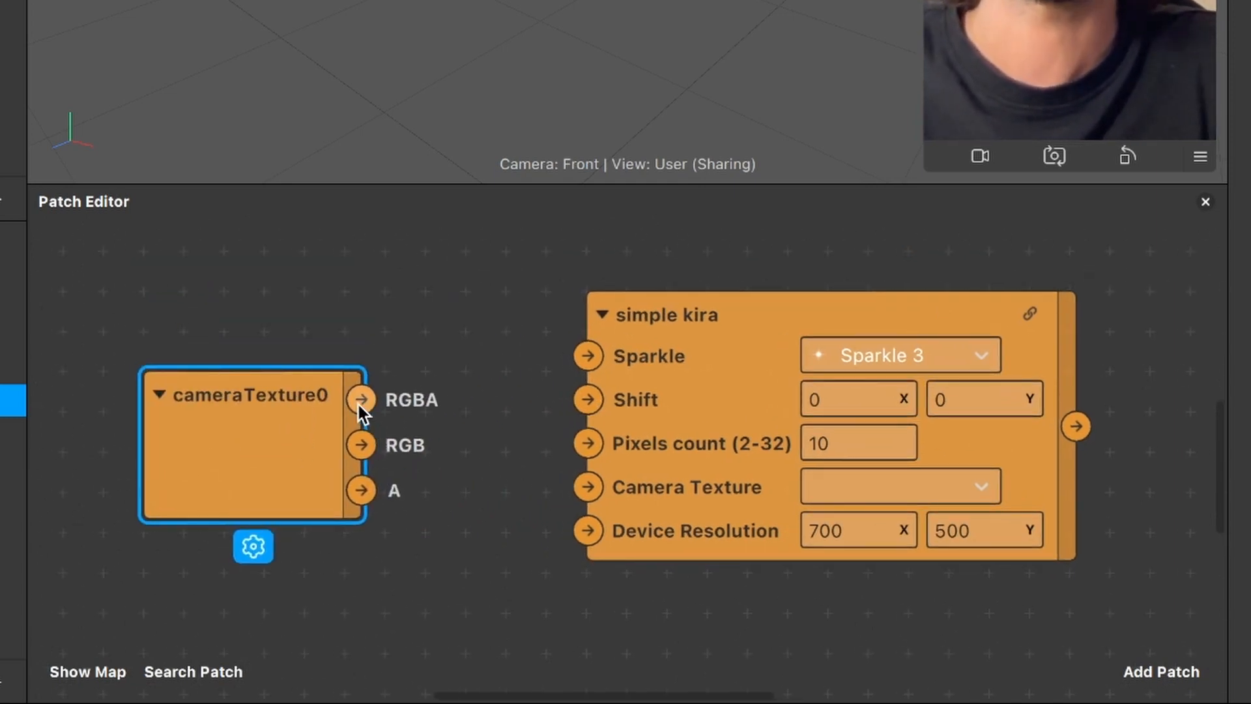
{"action": "left_click_drag", "start_coordinate": [361, 399], "coordinate": [587, 487]}
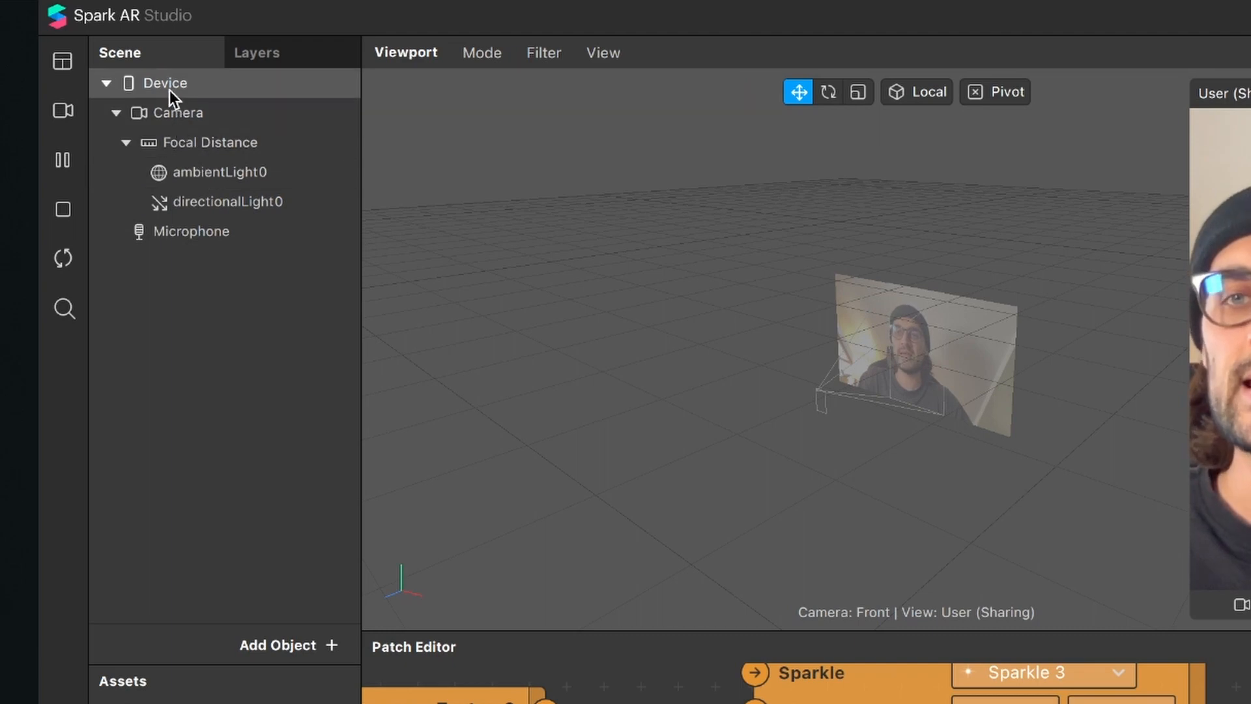
Connect the Device node's Screen Size to simple kira's Device Resolution
{"action": "left_click", "coordinate": [164, 83]}
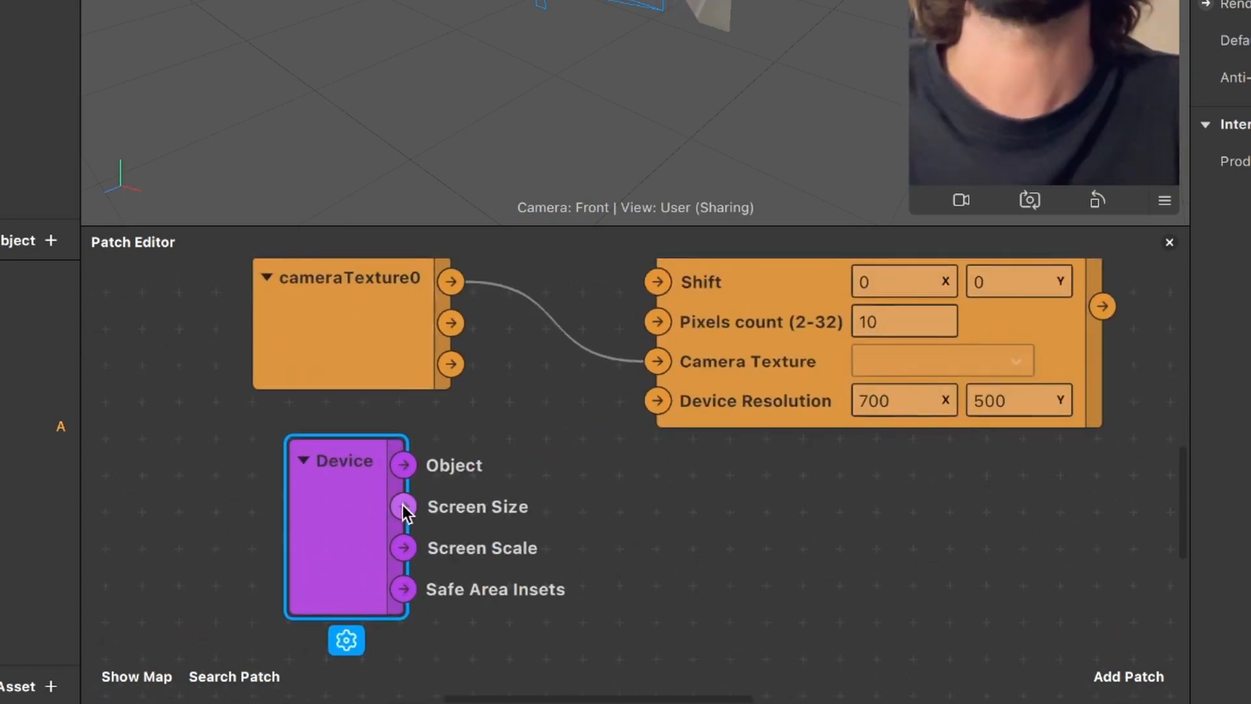
{"action": "left_click_drag", "start_coordinate": [403, 506], "coordinate": [657, 399]}
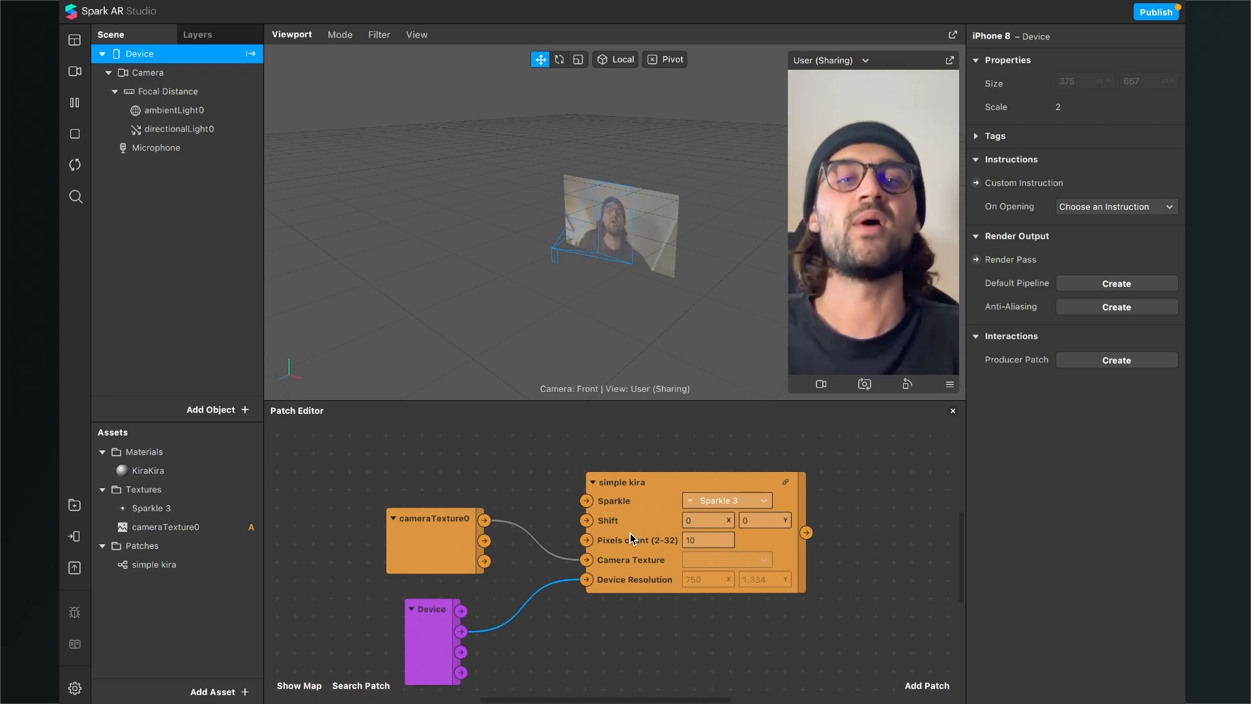
{"action": "mouse_move", "coordinate": [334, 502]}
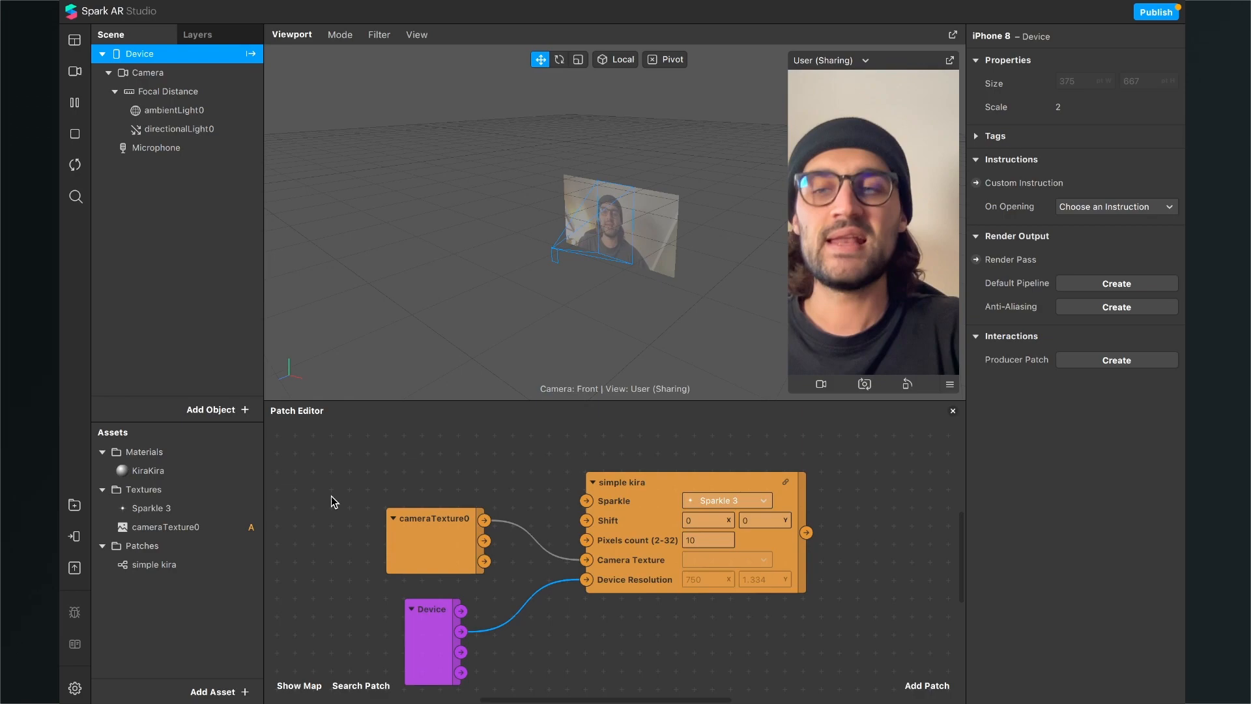
Set KiraKira's shader type to Flat and place its Diffuse Texture patch beside simple kira
{"action": "left_click", "coordinate": [148, 470]}
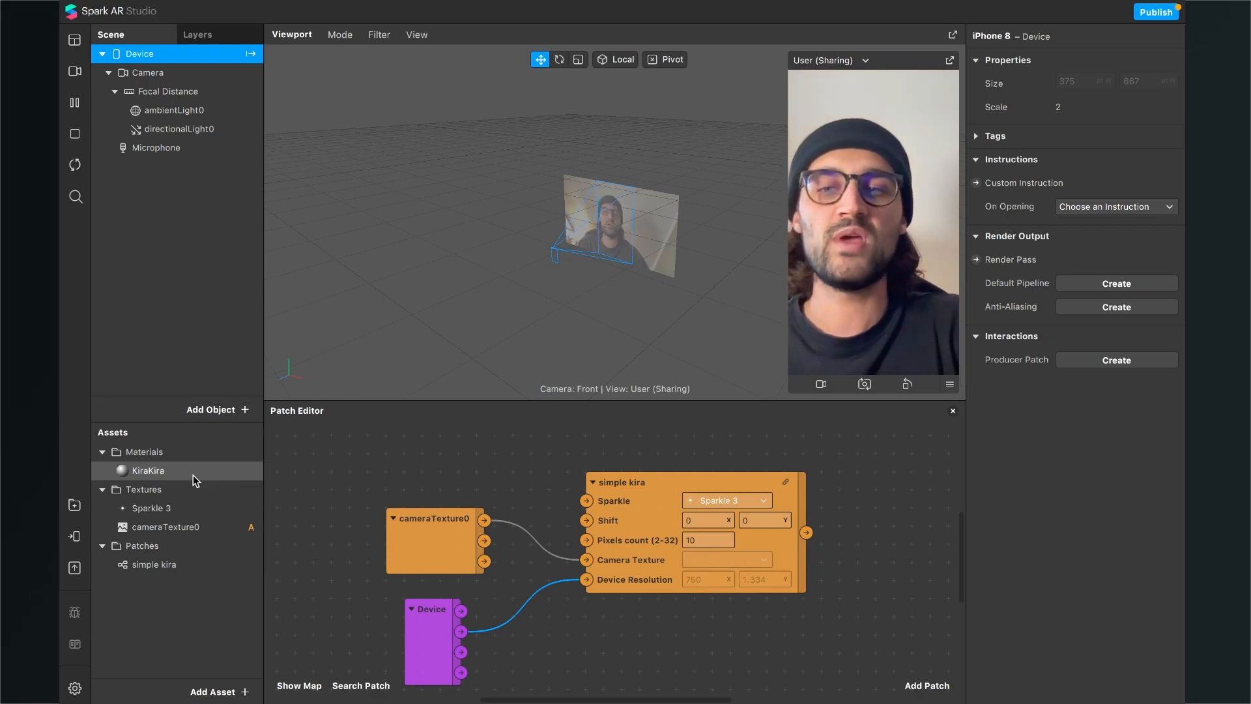
{"action": "left_click", "coordinate": [148, 471]}
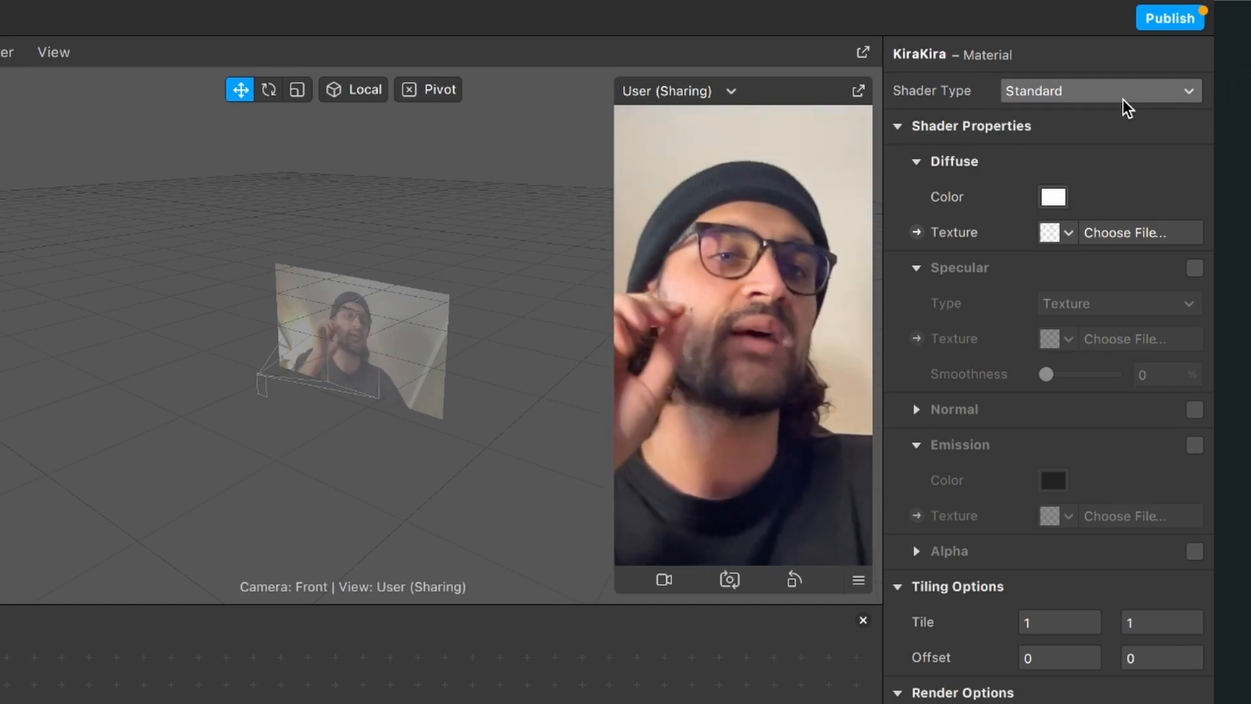
{"action": "left_click", "coordinate": [1101, 90]}
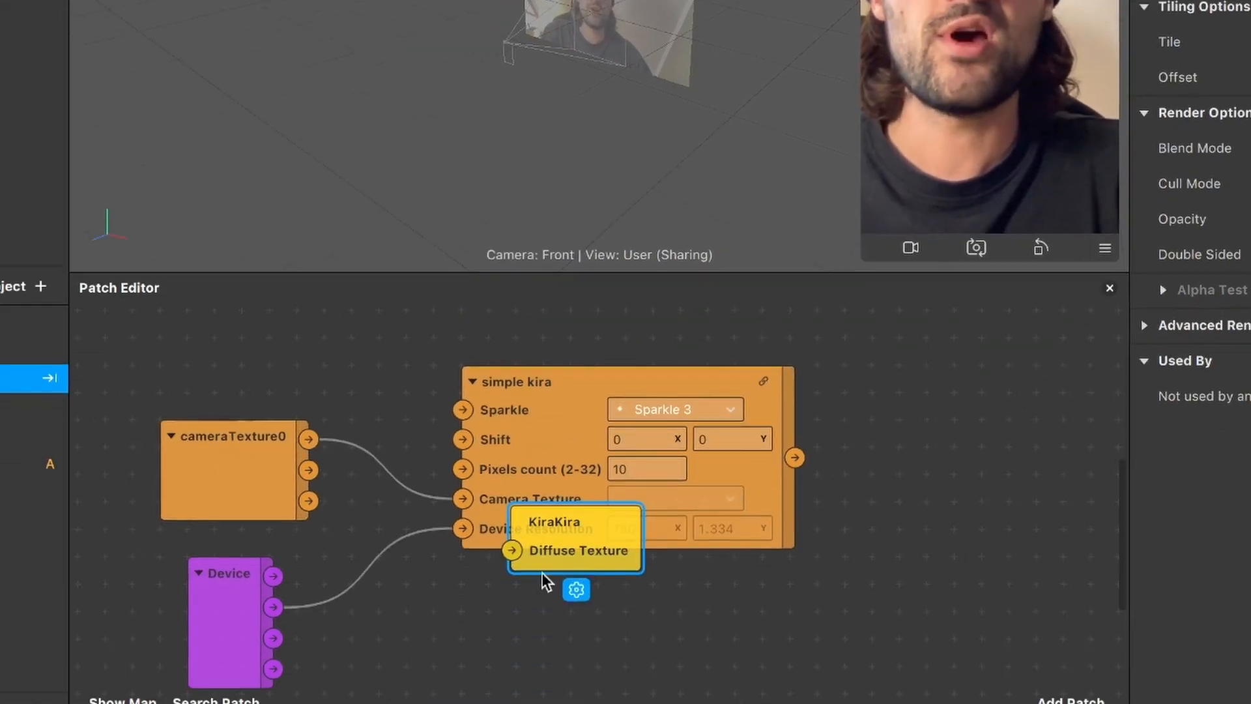
{"action": "left_click_drag", "start_coordinate": [573, 539], "coordinate": [1065, 451]}
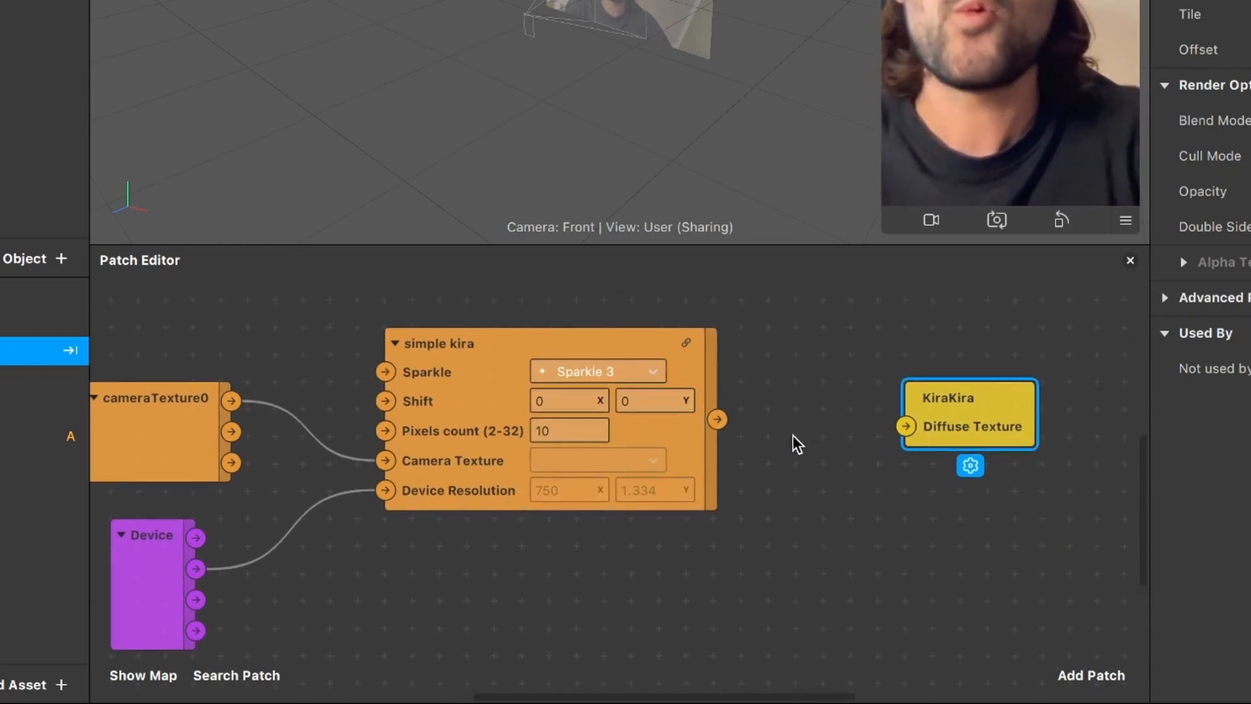
{"action": "mouse_move", "coordinate": [715, 429]}
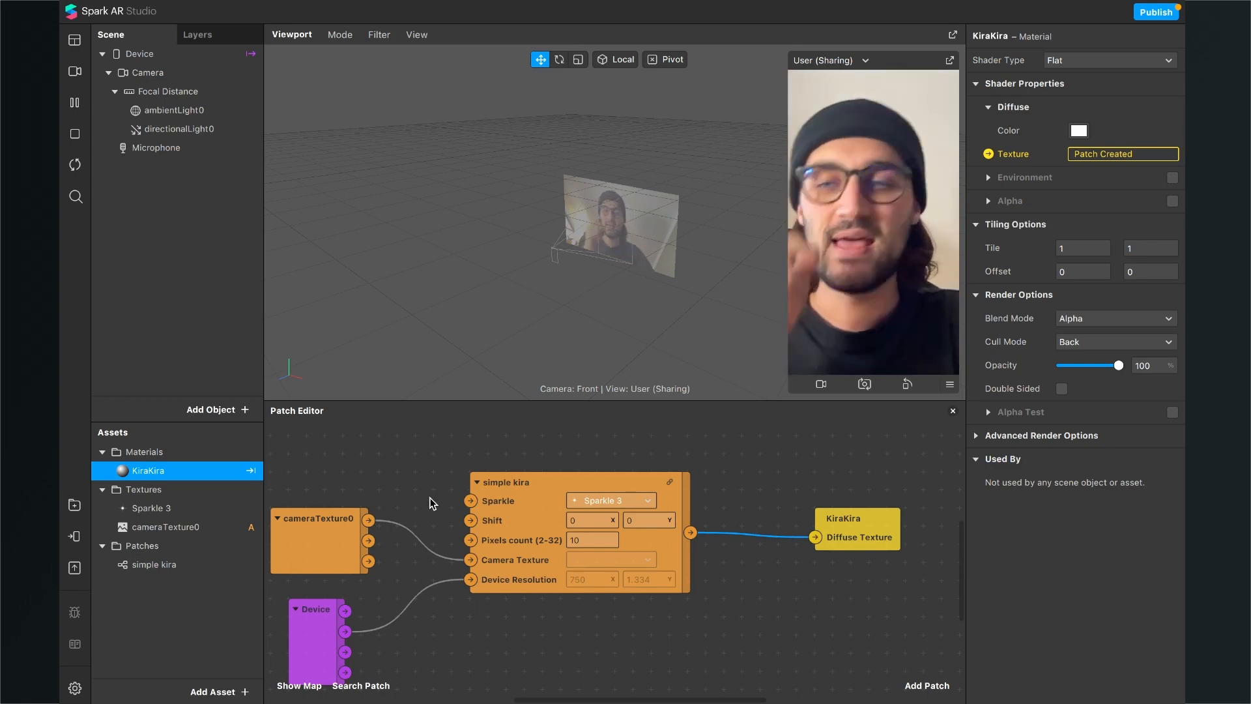
Insert a Rectangle and set its width and height to 100 relative
{"action": "left_click", "coordinate": [210, 409]}
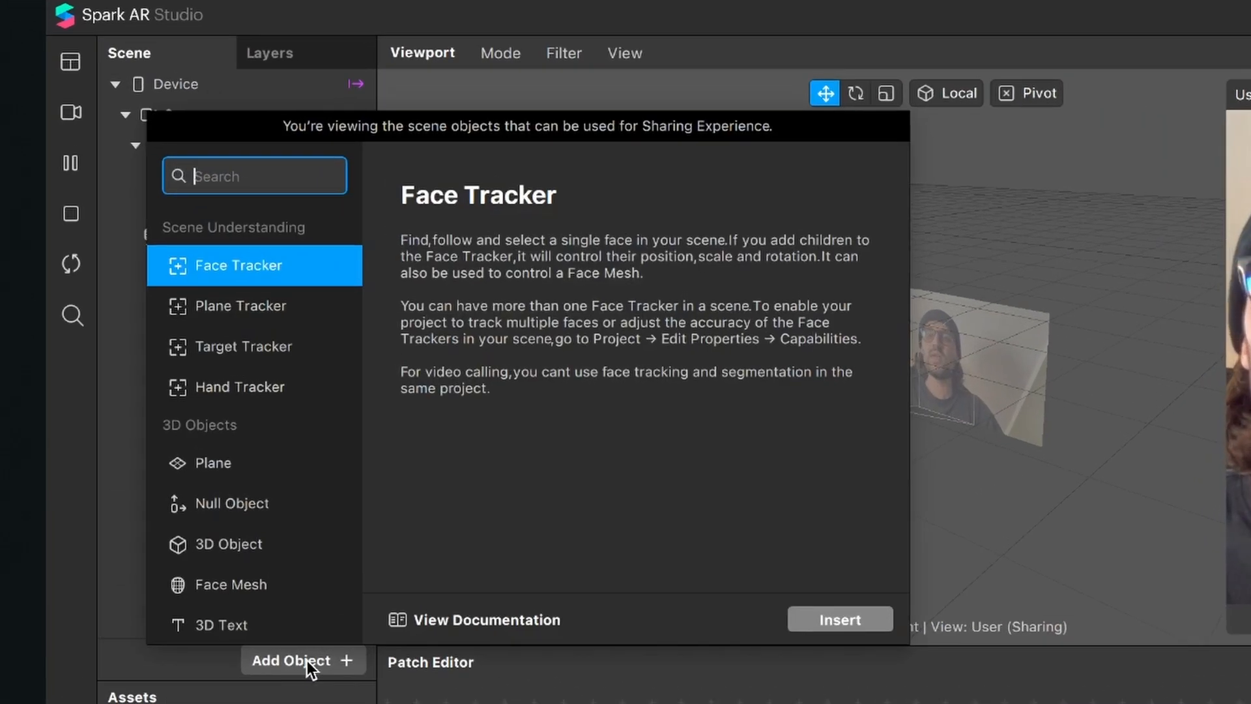
{"action": "type", "text": "re"}
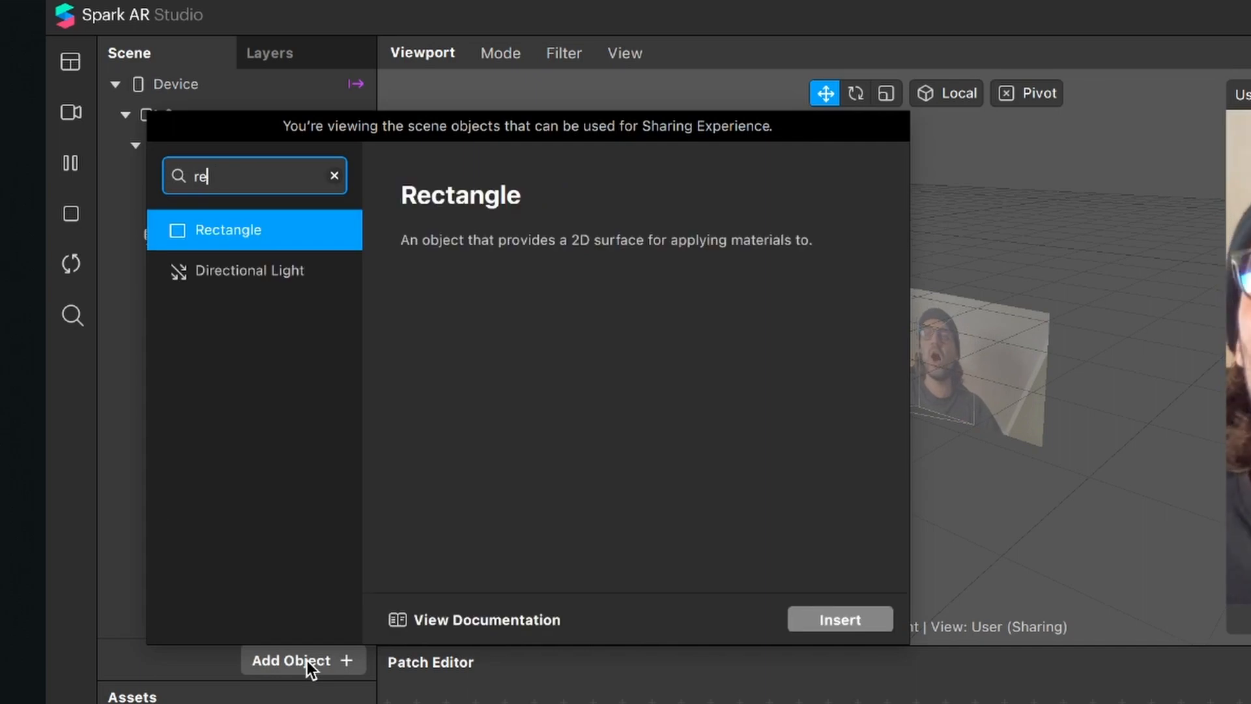
{"action": "left_click", "coordinate": [840, 620]}
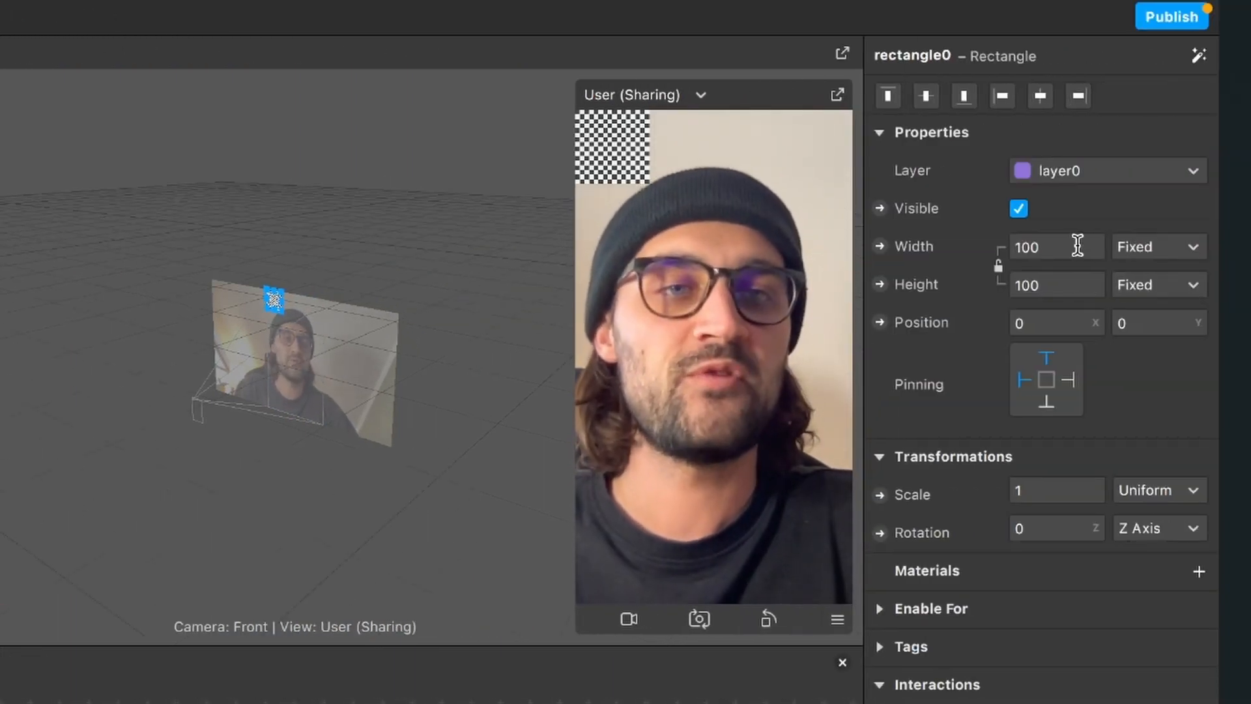
{"action": "left_click", "coordinate": [1055, 247]}
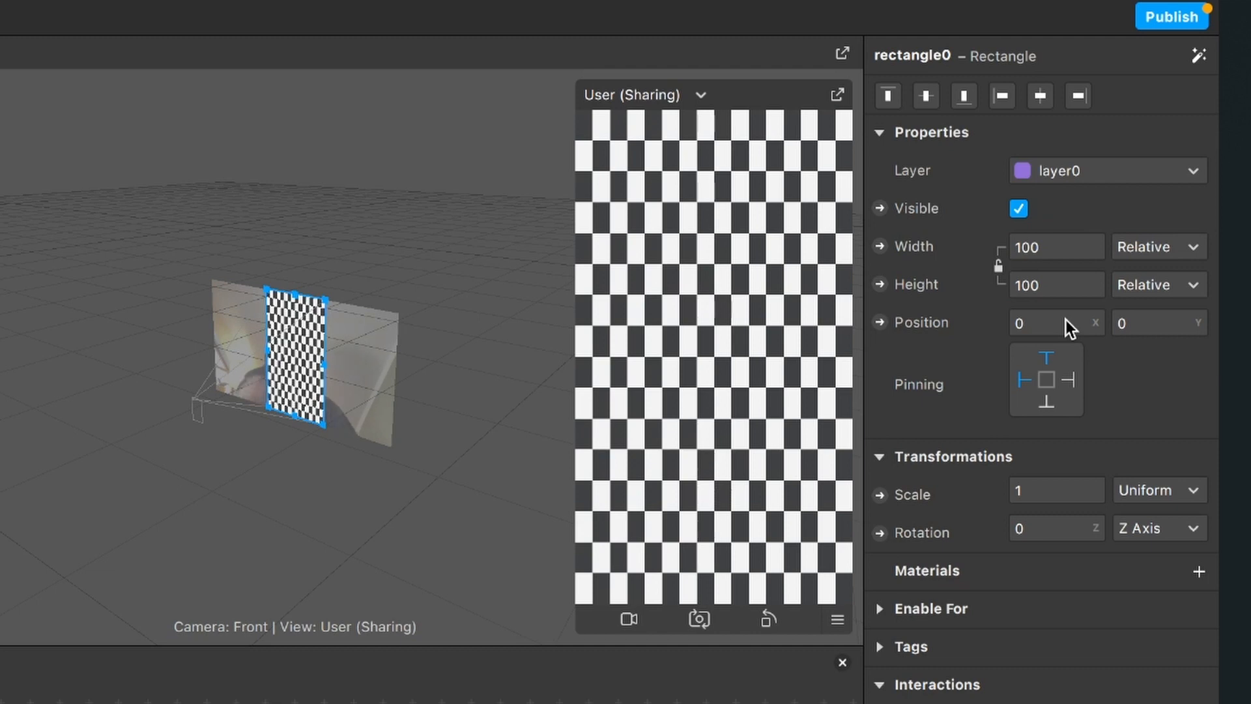
{"action": "mouse_move", "coordinate": [1138, 599]}
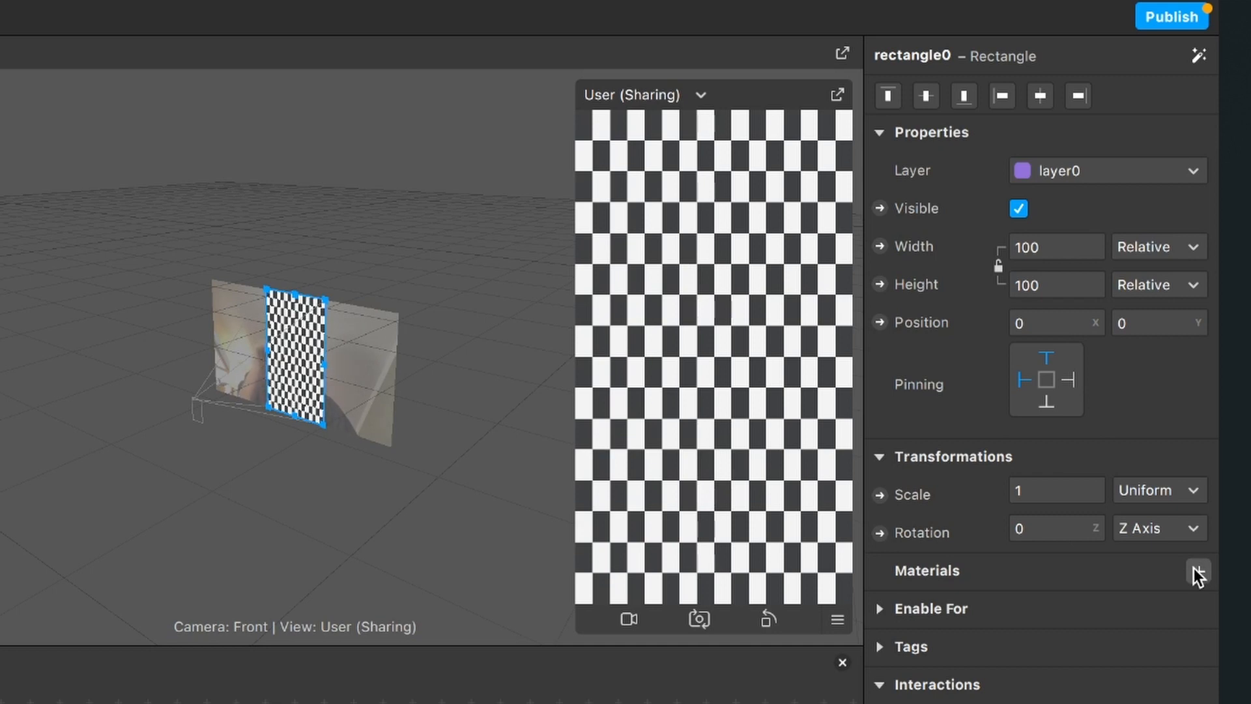
Assign the KiraKira material to rectangle0, then select the Simple Kira patch
{"action": "left_click", "coordinate": [1200, 569]}
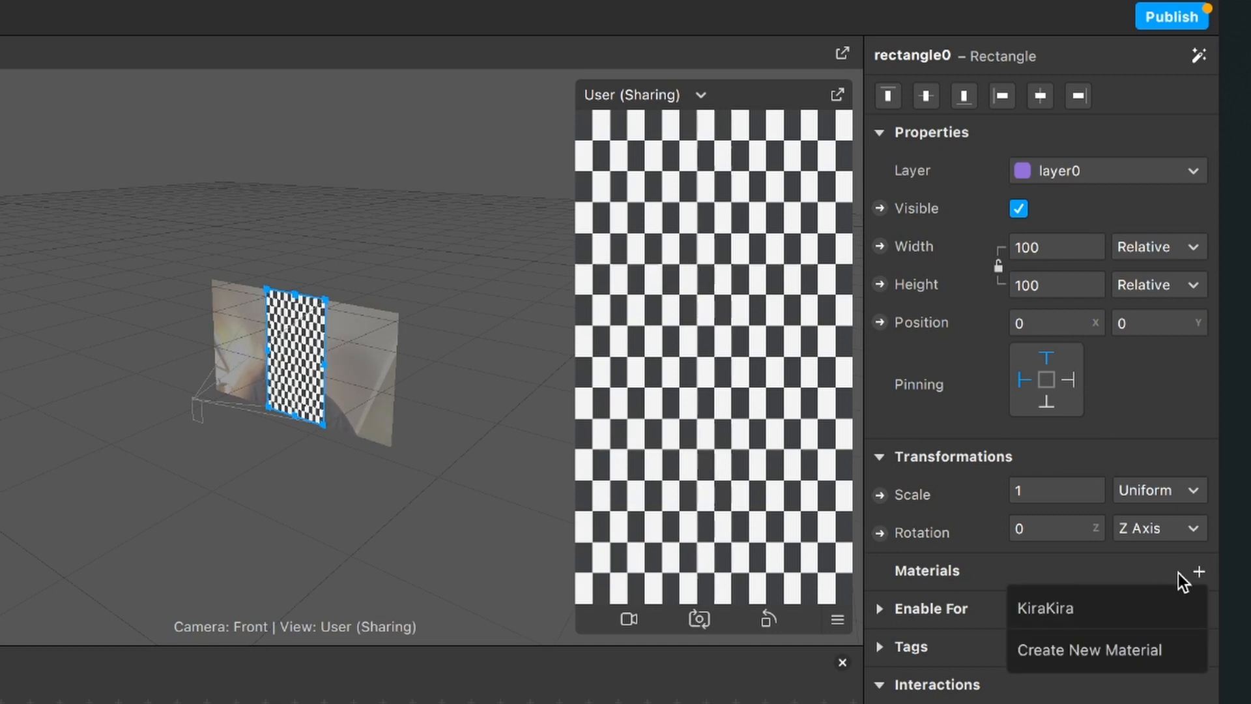
{"action": "left_click", "coordinate": [1046, 608]}
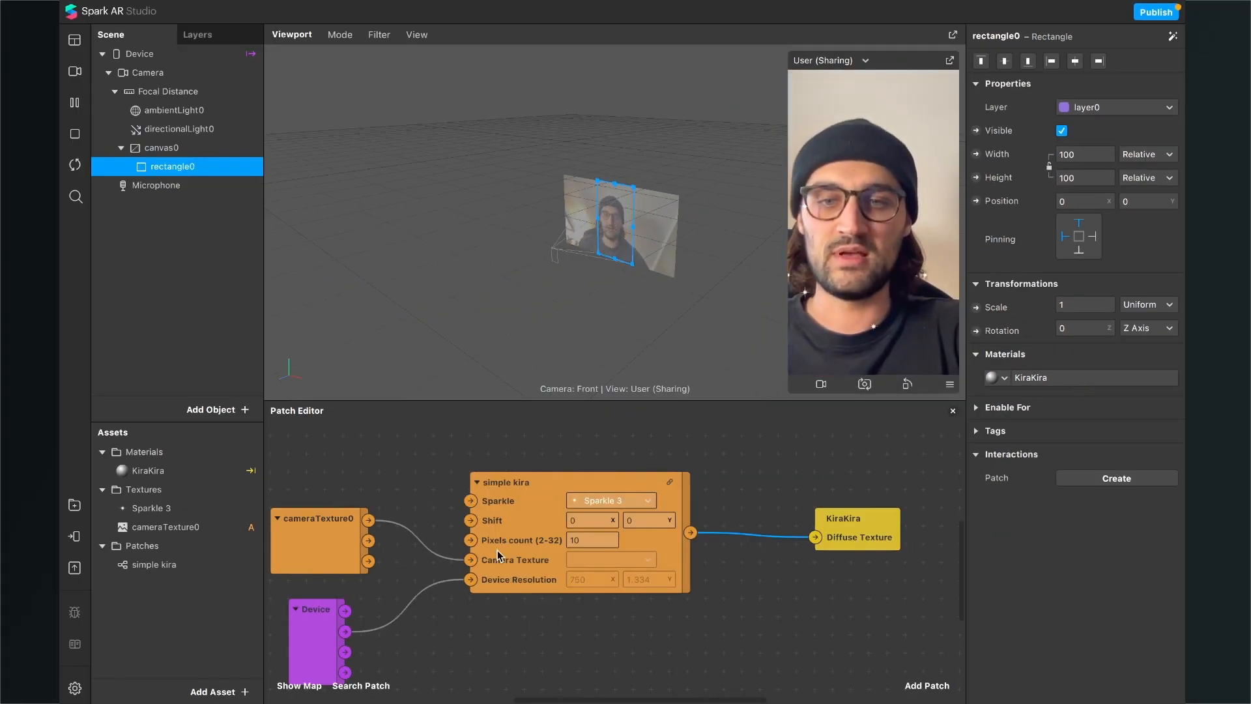
{"action": "left_click", "coordinate": [513, 482]}
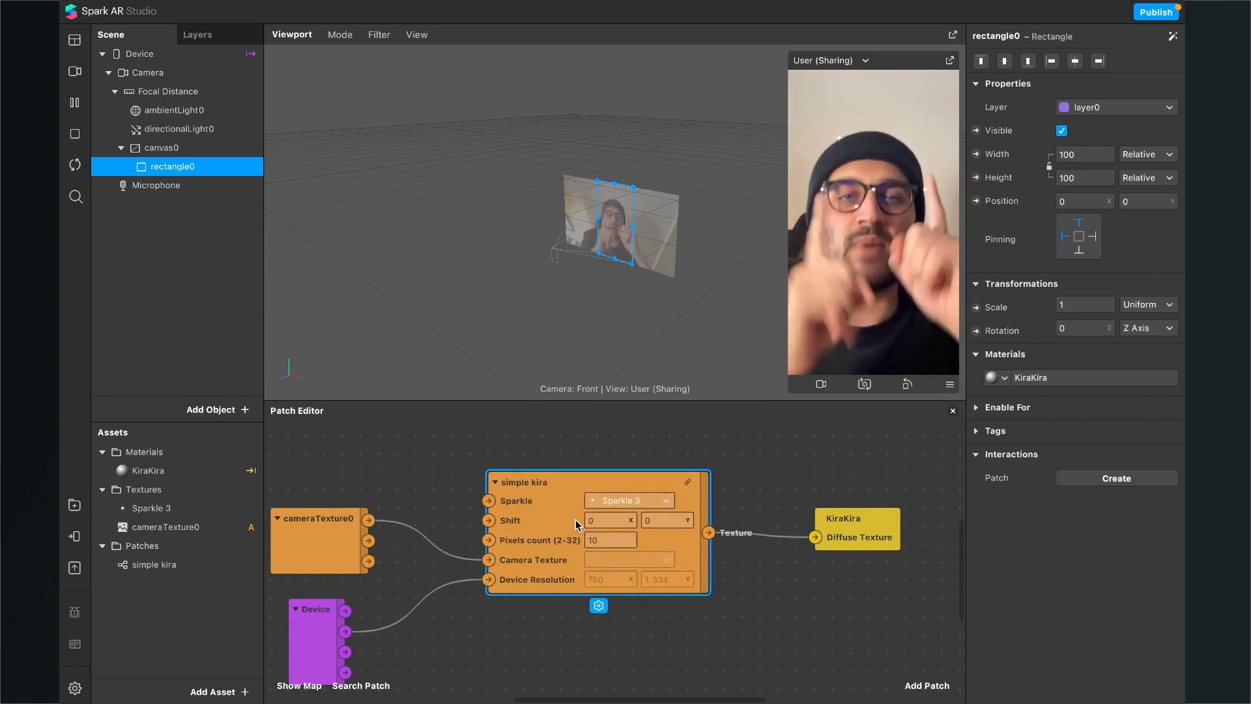
{"action": "mouse_move", "coordinate": [390, 401]}
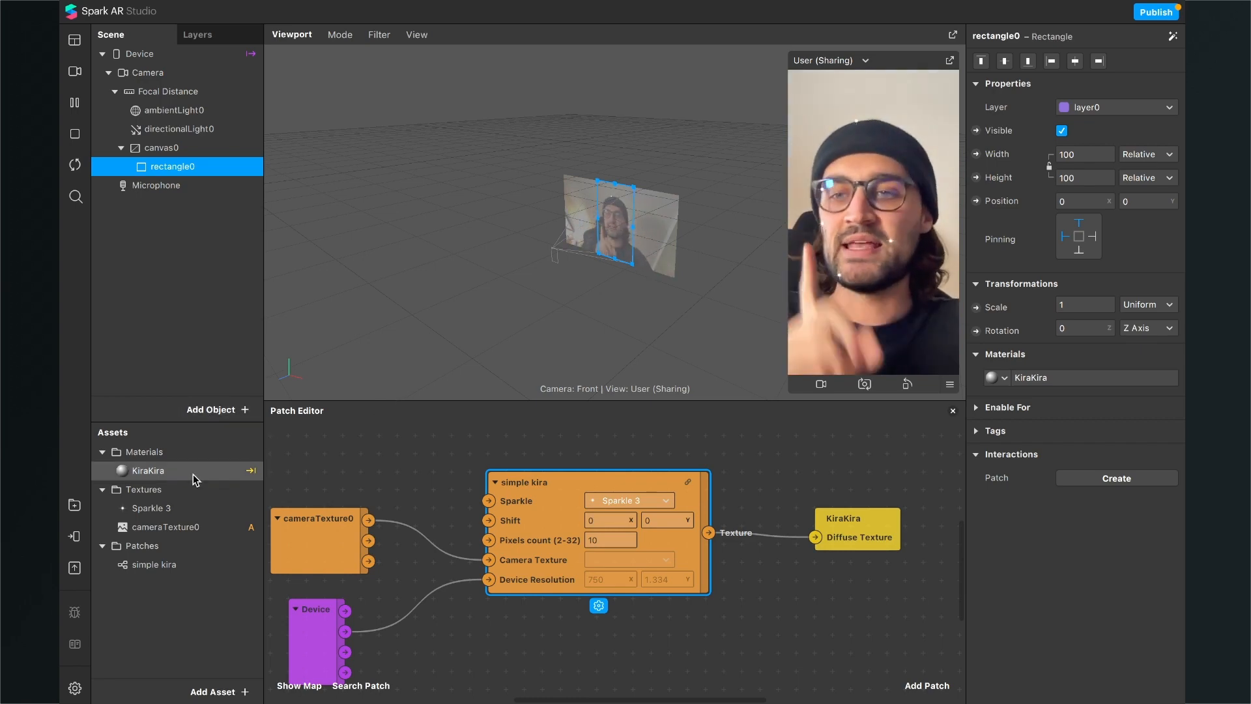
Uncheck Use Depth Test and Write to Depth in KiraKira's Advanced Render Options
{"action": "left_click", "coordinate": [148, 471]}
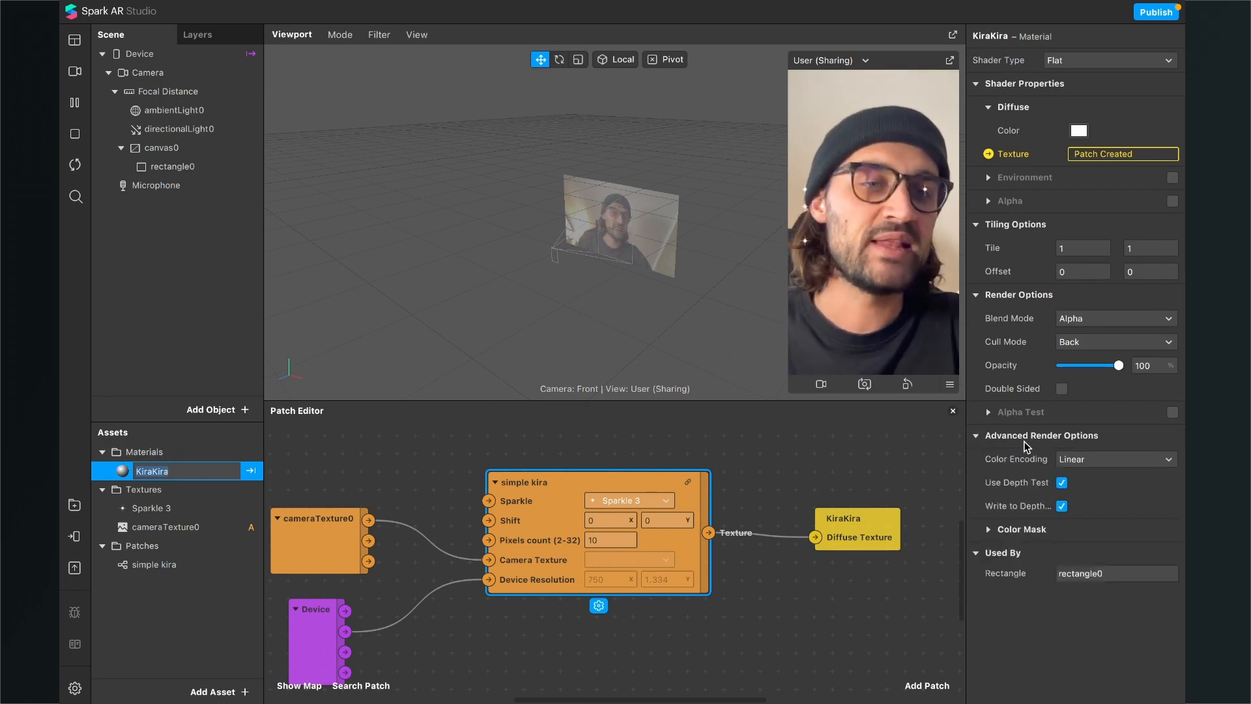
{"action": "left_click", "coordinate": [1062, 482]}
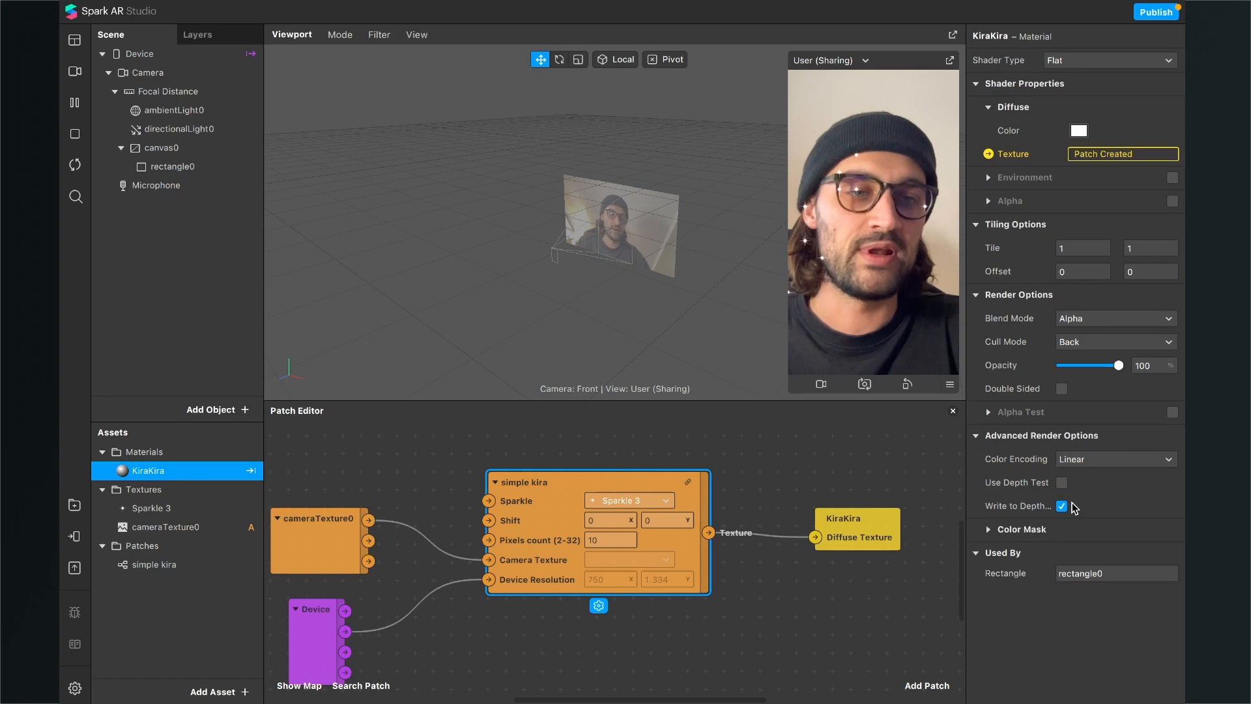
{"action": "left_click", "coordinate": [1062, 505]}
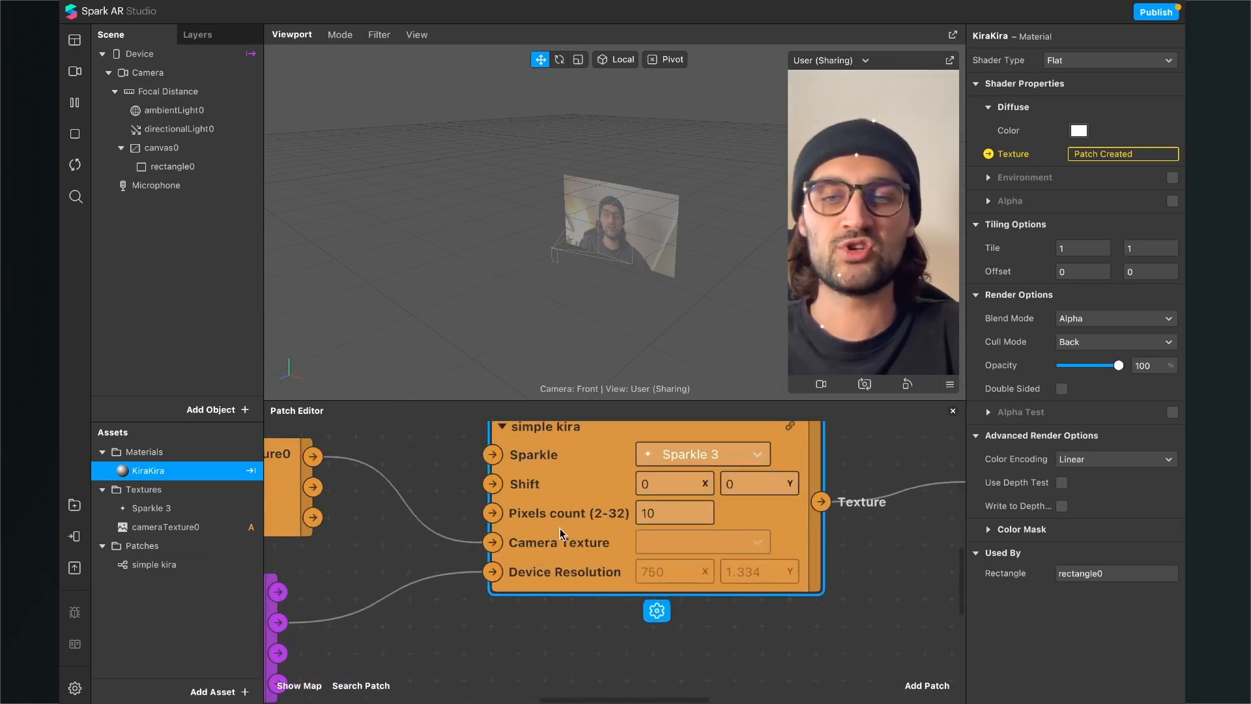
{"action": "left_click", "coordinate": [675, 513]}
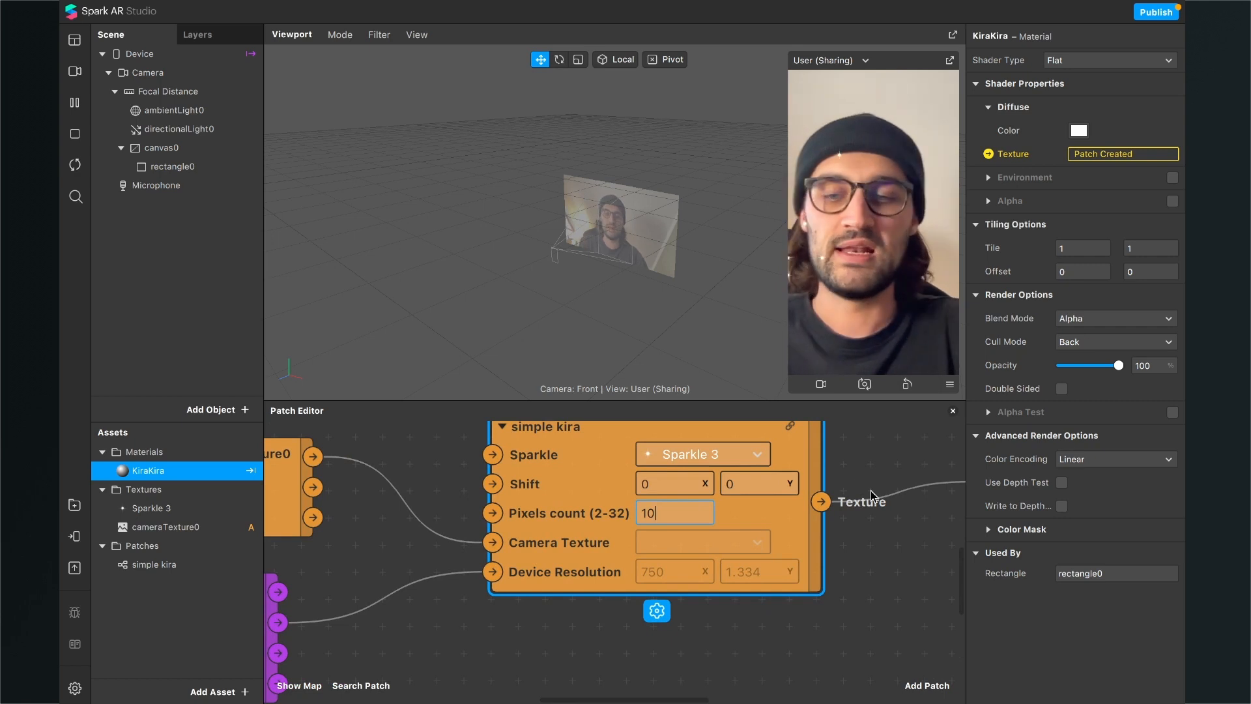
{"action": "type", "text": "20"}
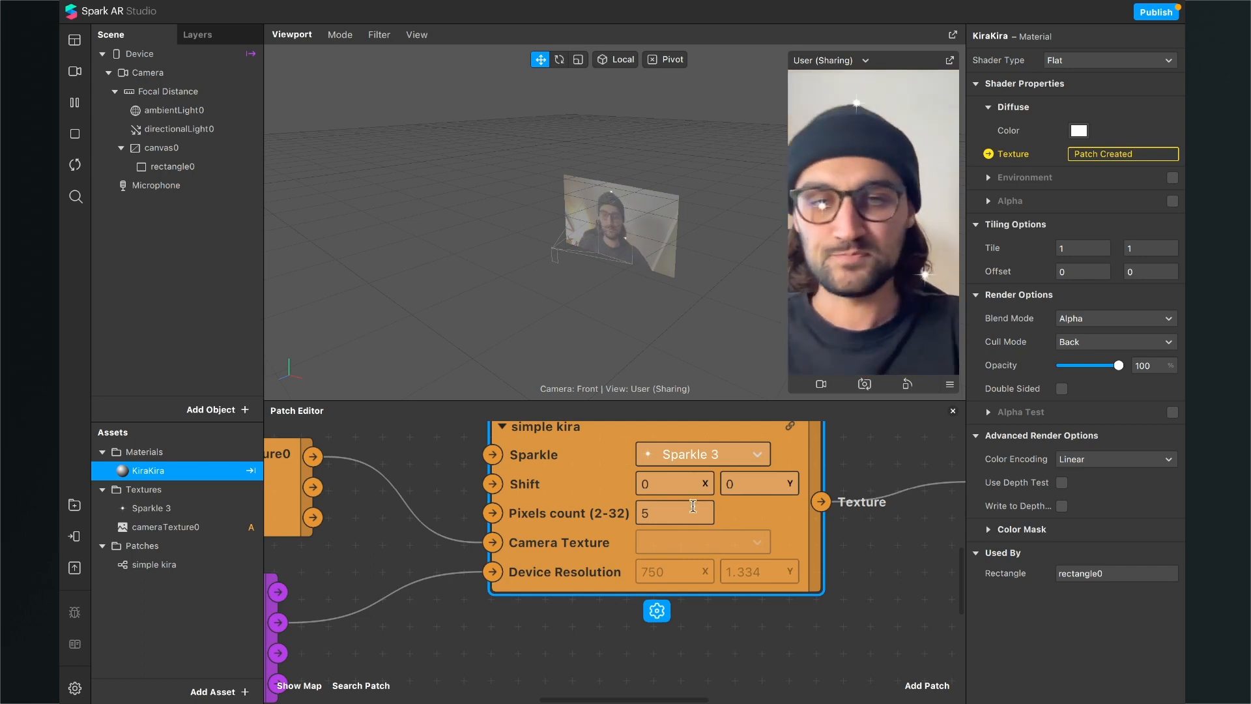
{"action": "type", "text": "10"}
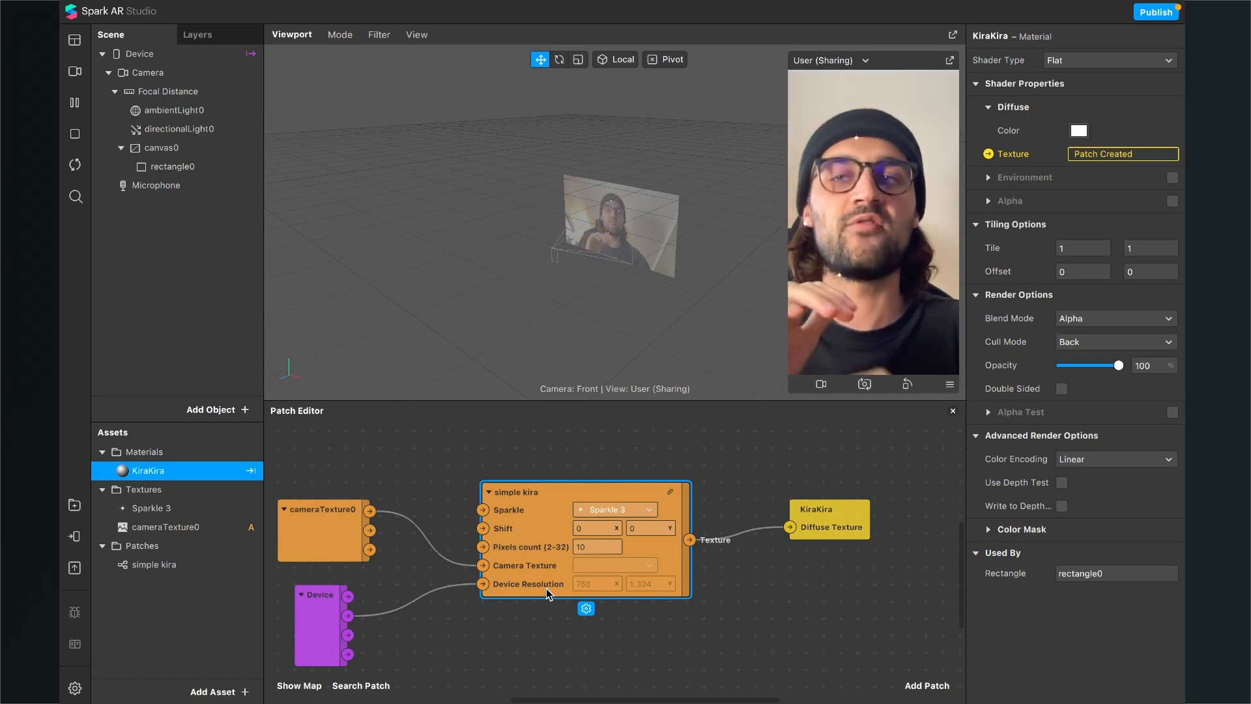
{"action": "left_click", "coordinate": [172, 166]}
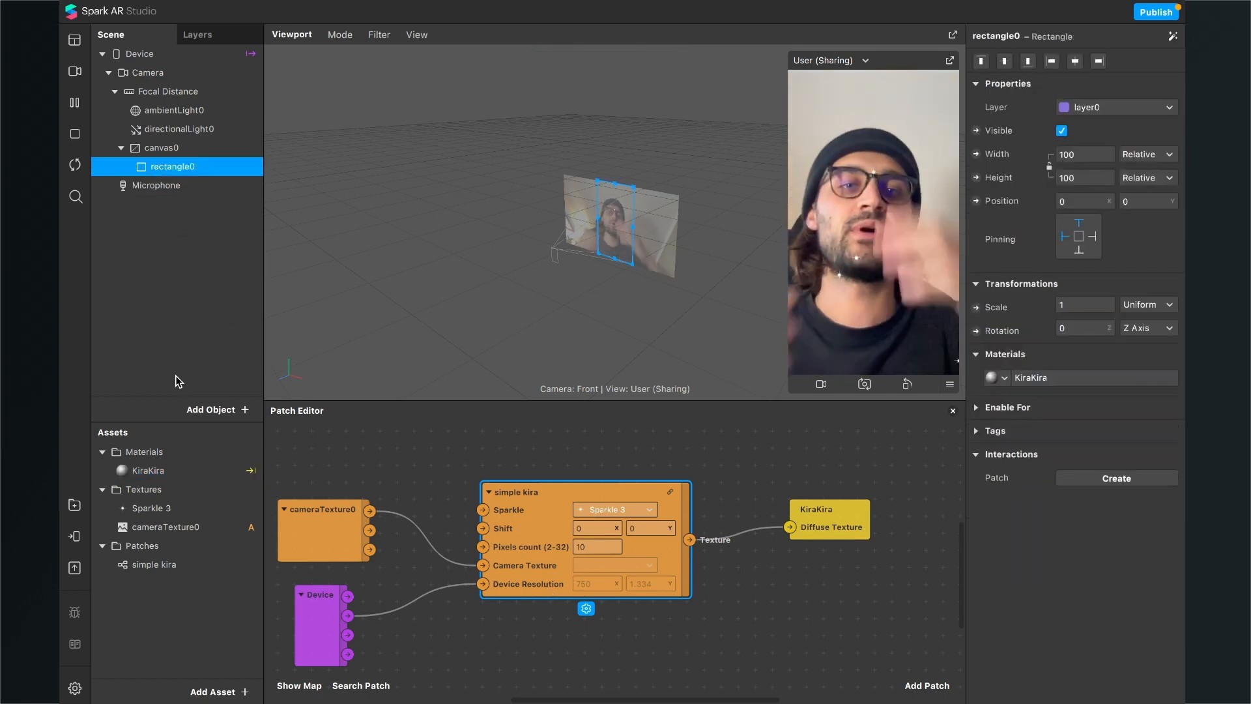